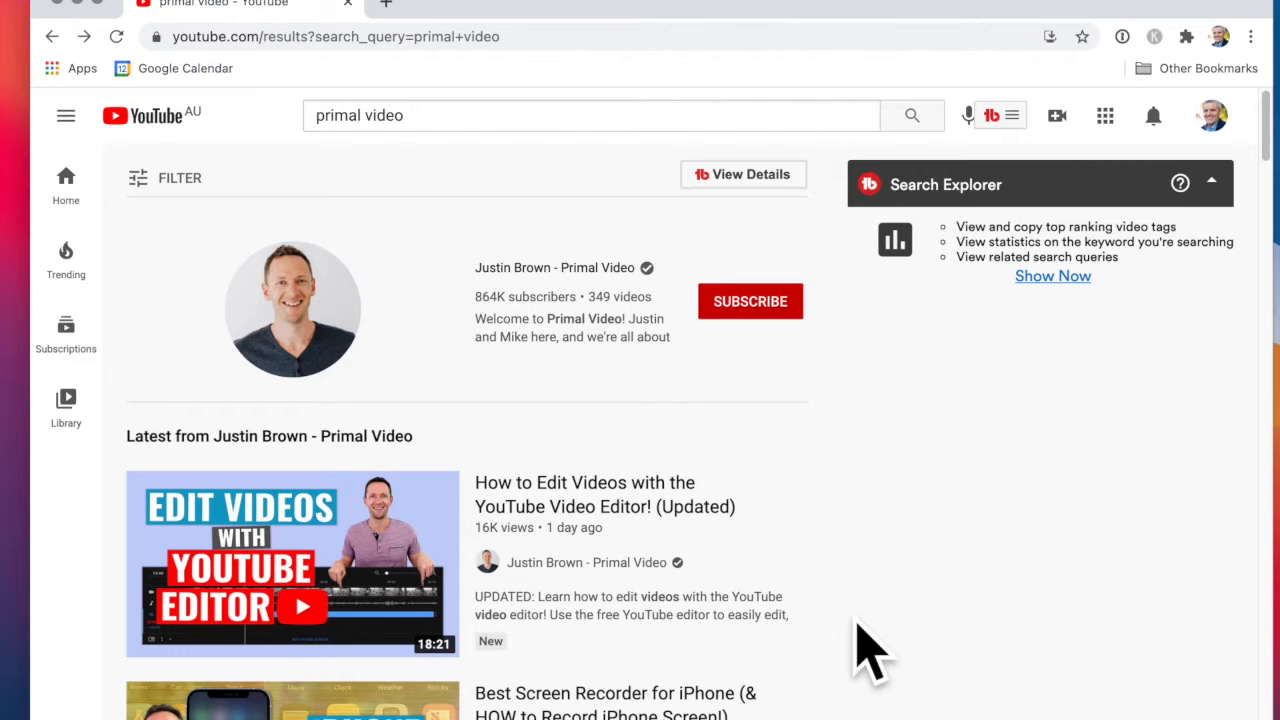
mouse_move(888, 430)
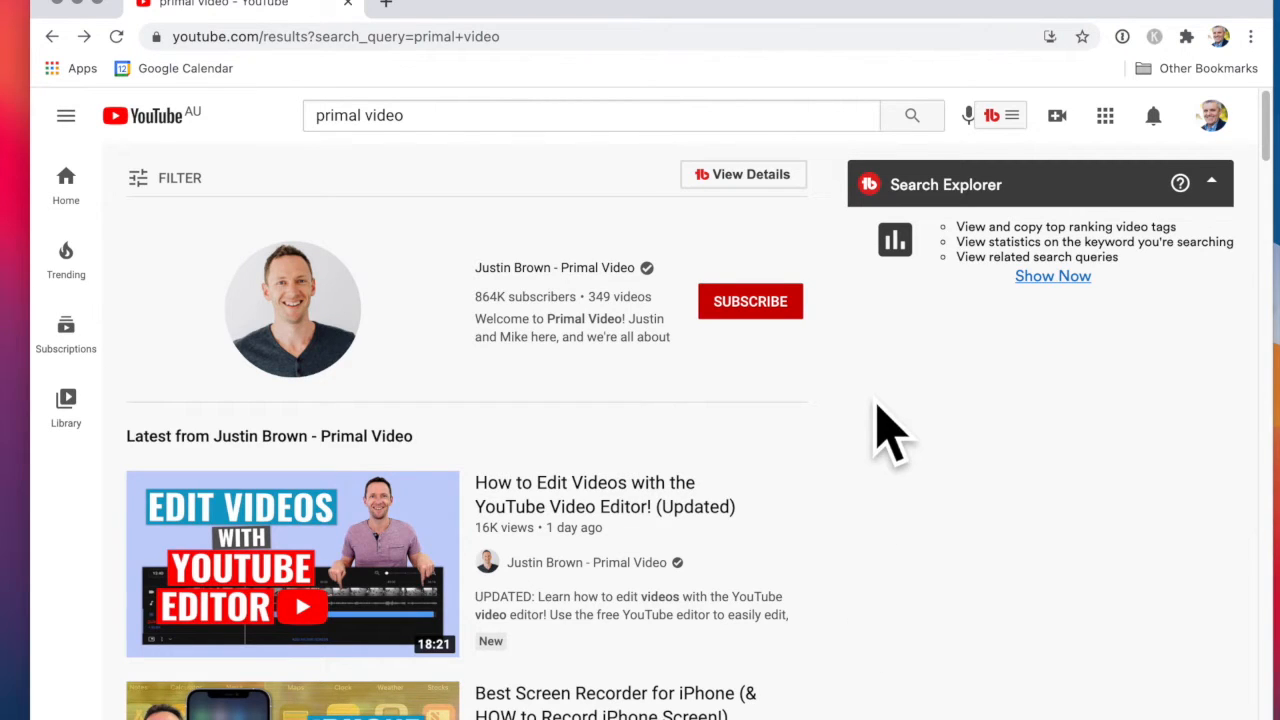
mouse_move(610, 400)
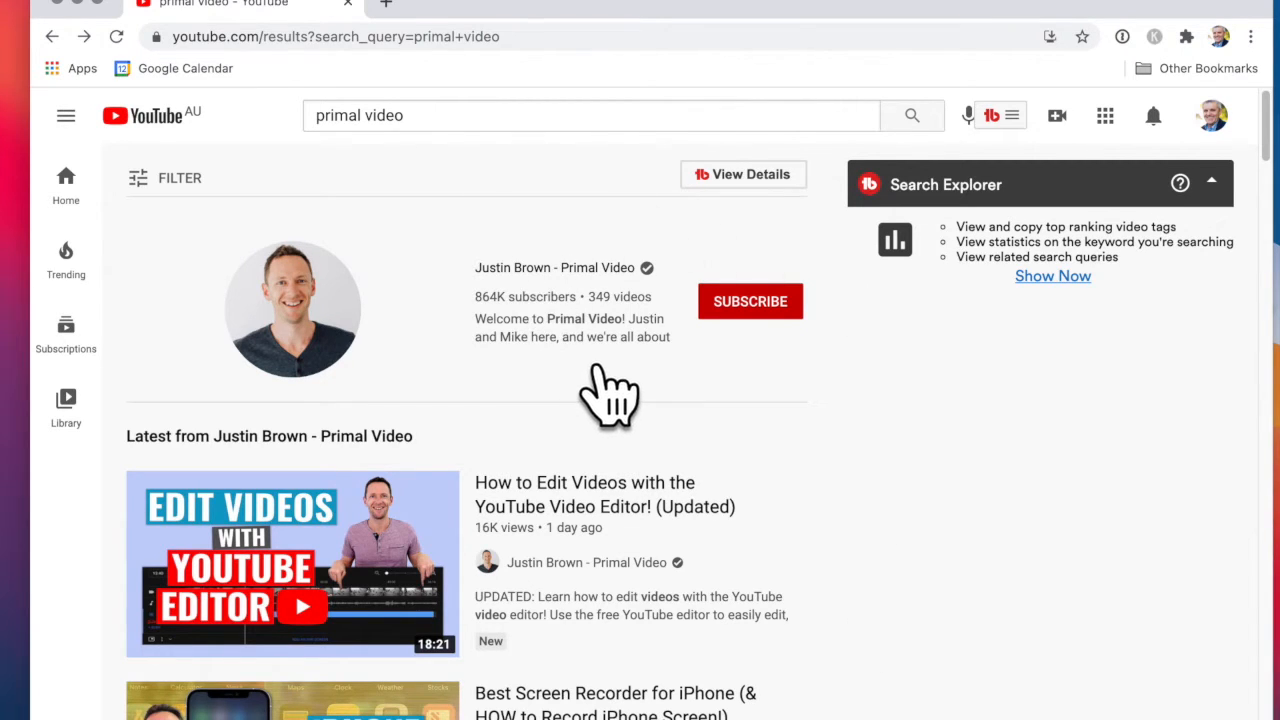
mouse_move(550, 320)
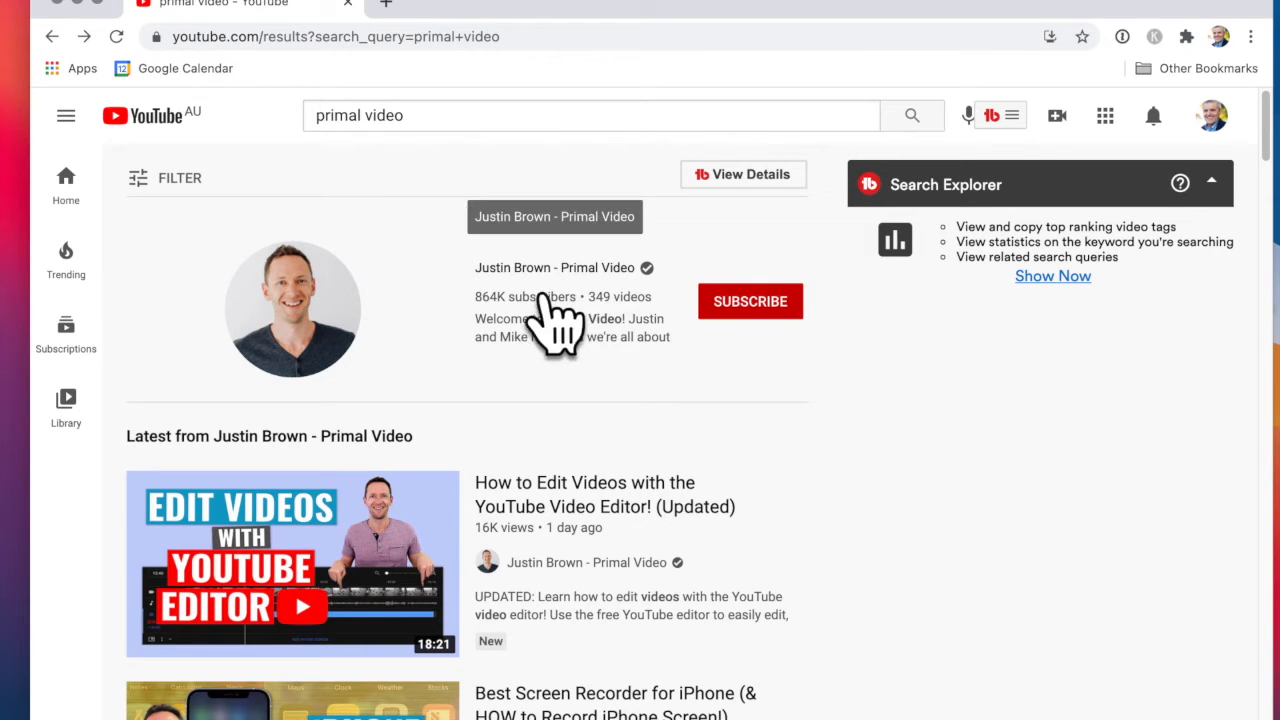
mouse_move(660, 340)
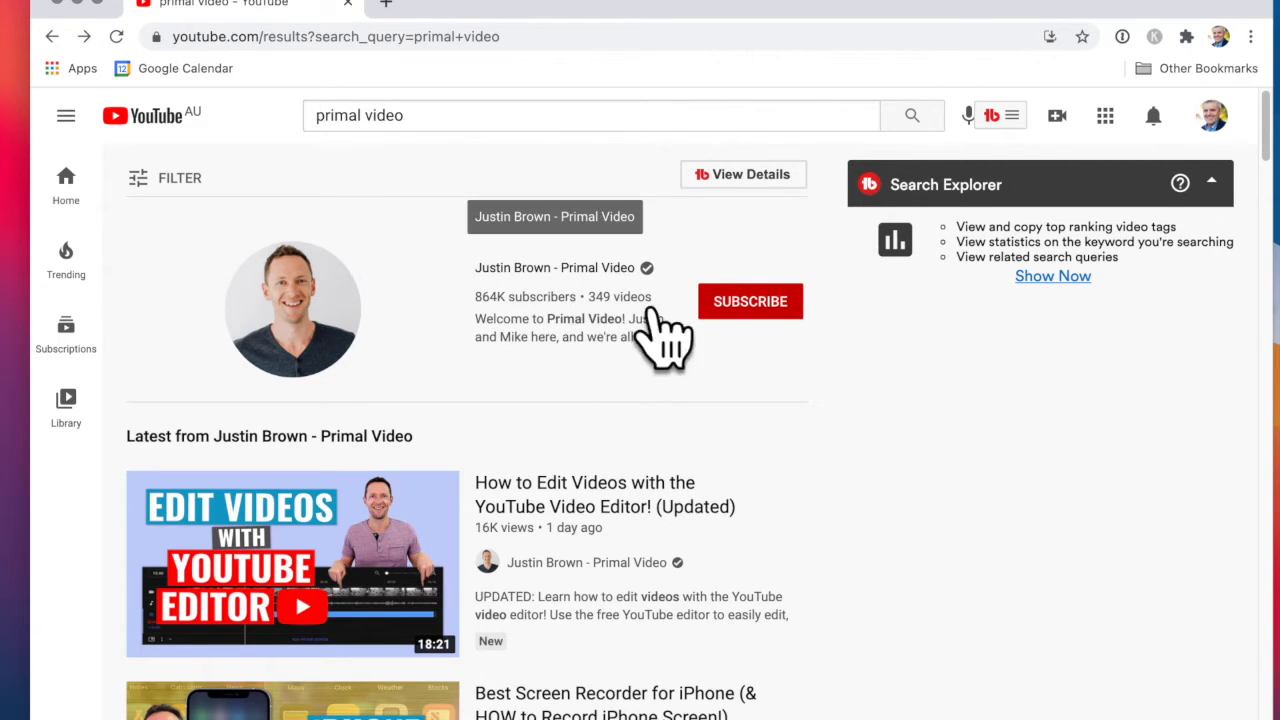
mouse_move(815, 355)
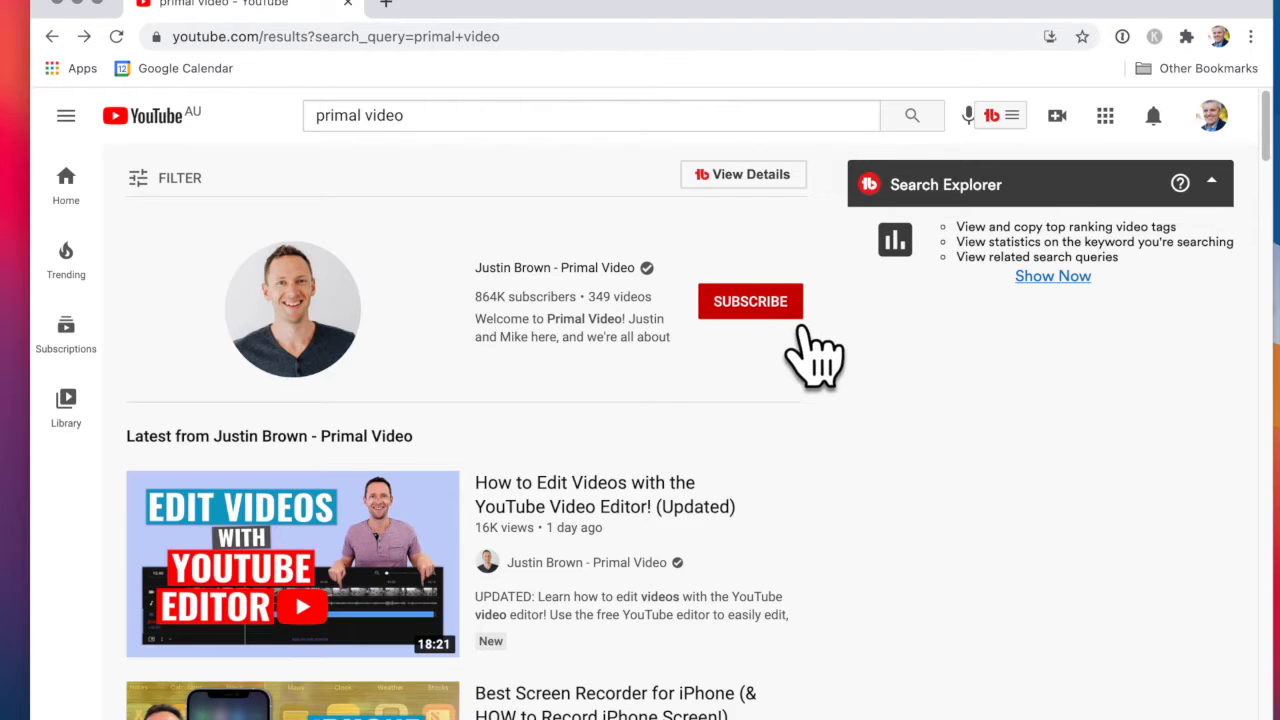
mouse_move(815, 360)
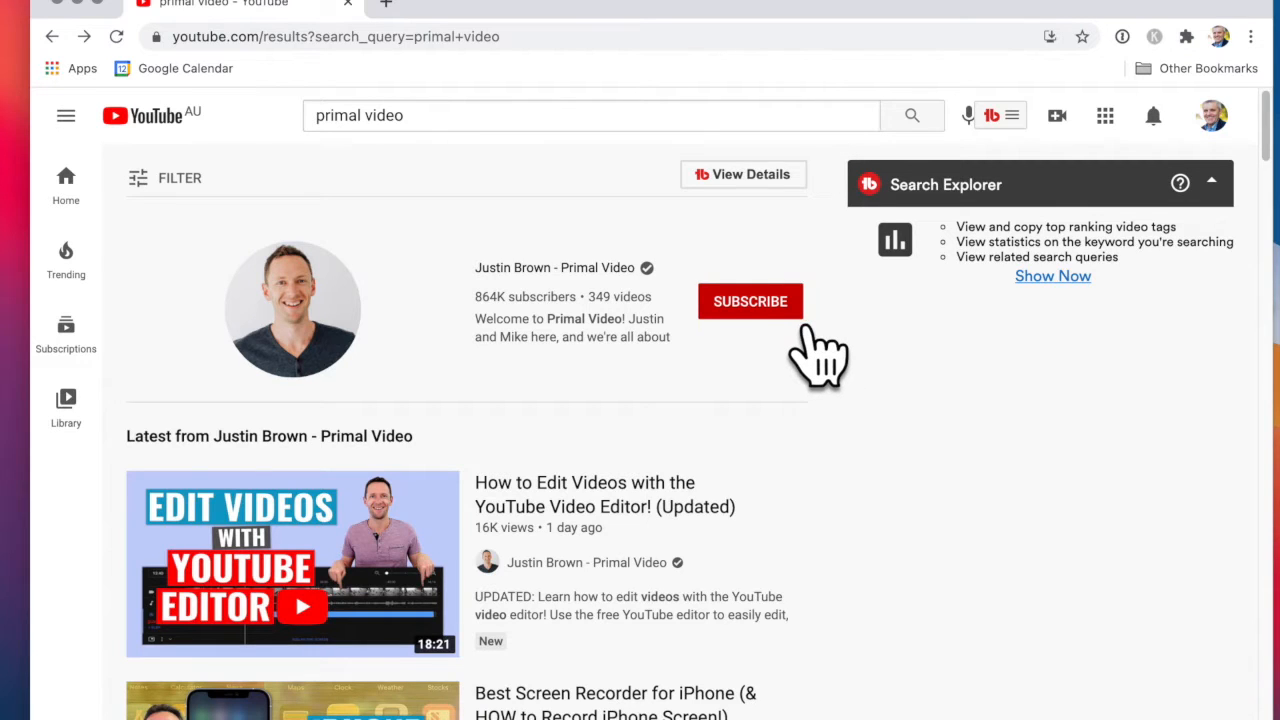
Subscribe to Justin Brown - Primal Video from the 'primal video' search results
left_click(750, 301)
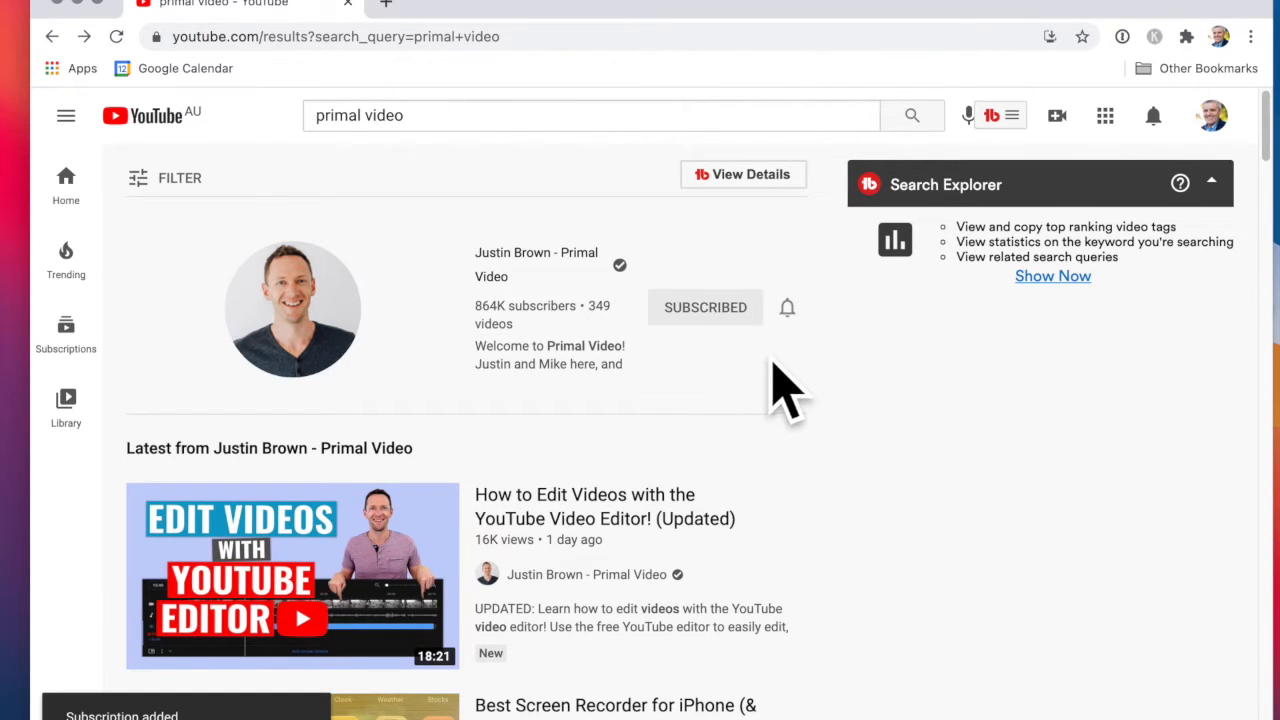
mouse_move(66, 335)
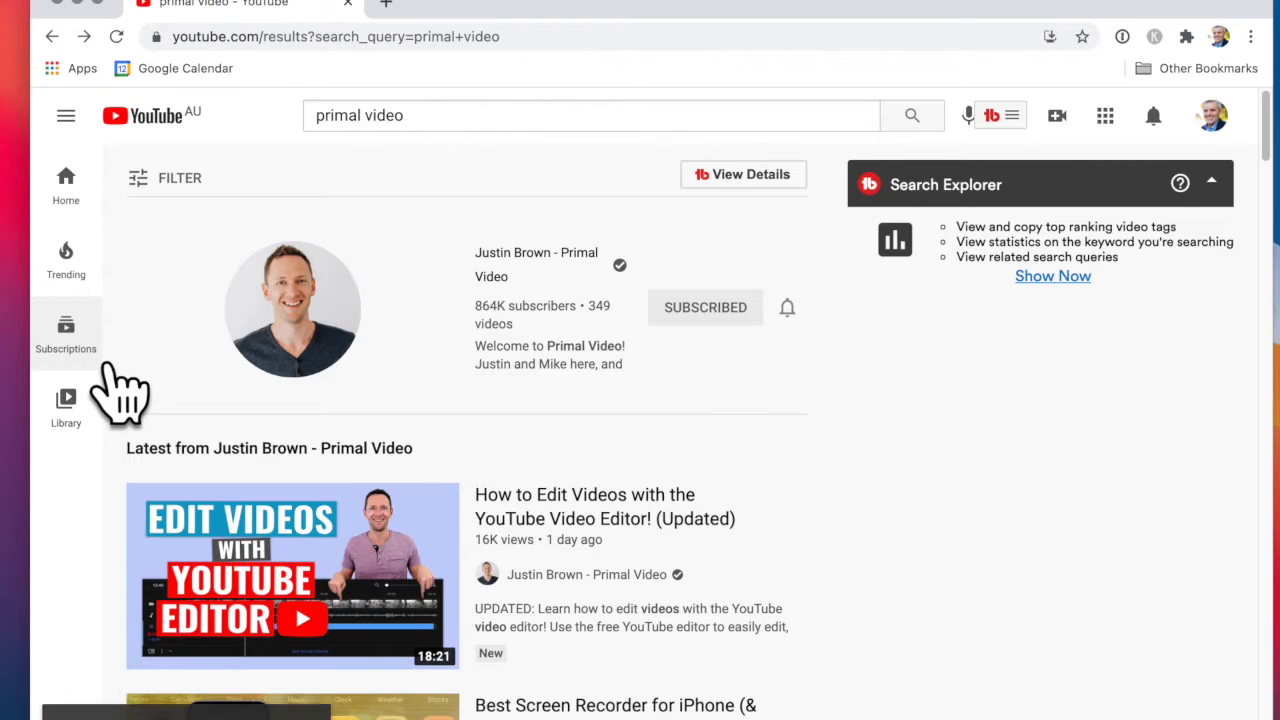
mouse_move(880, 485)
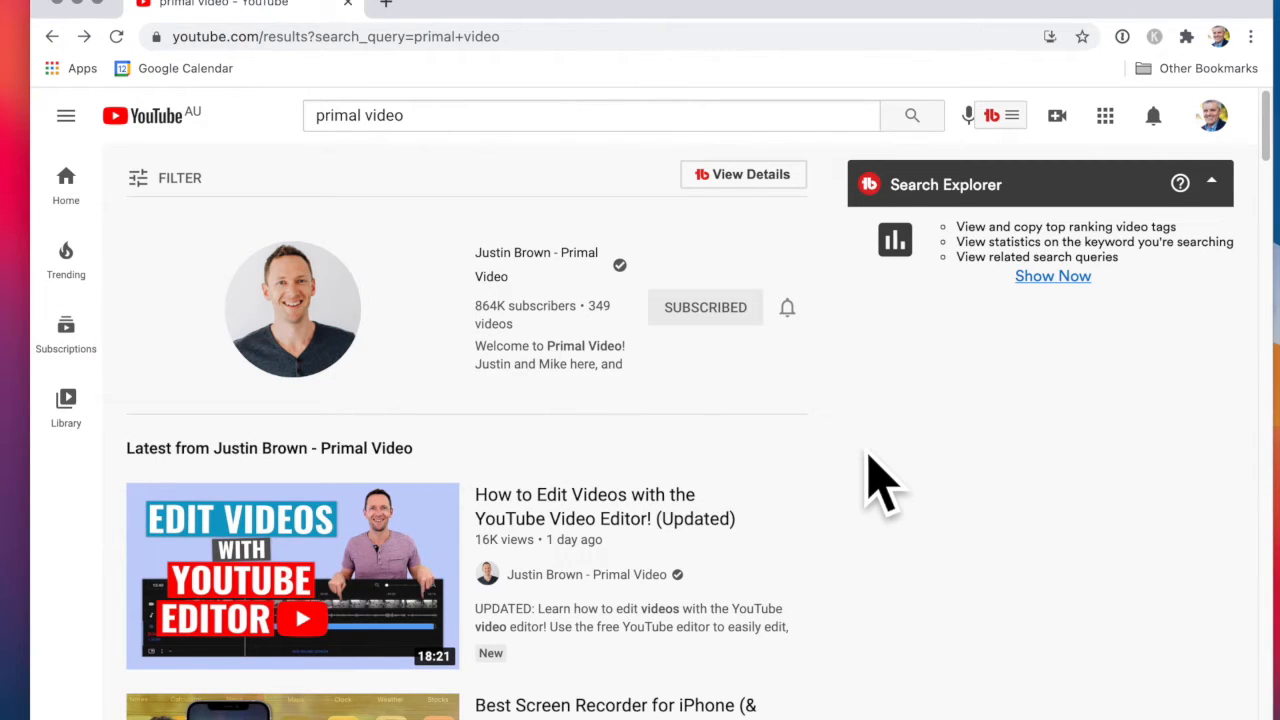
mouse_move(670, 385)
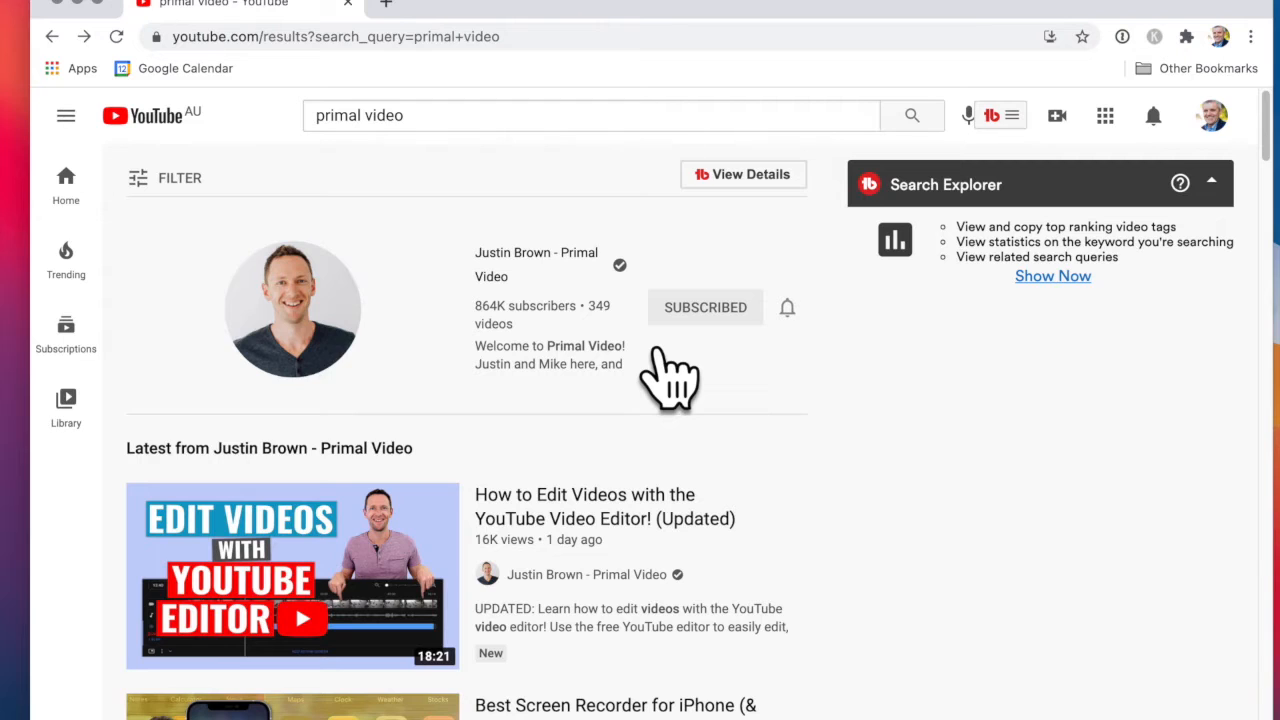
mouse_move(770, 450)
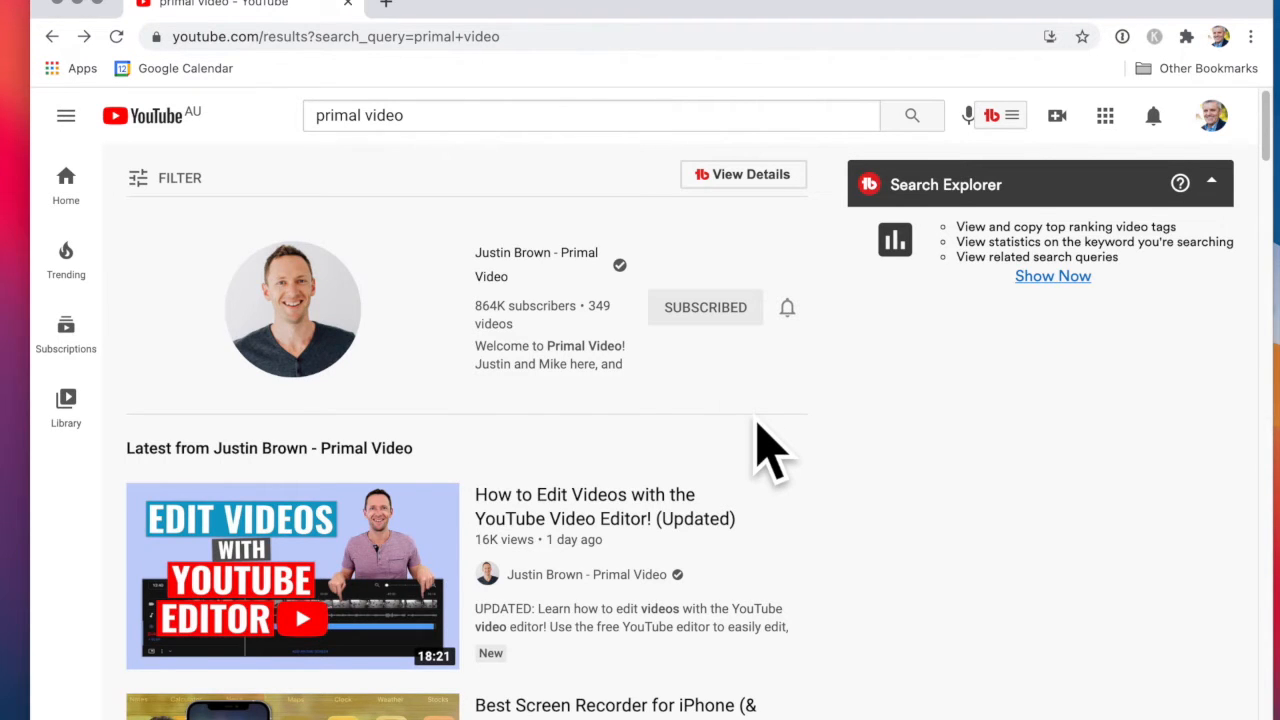
scroll("down", 3)
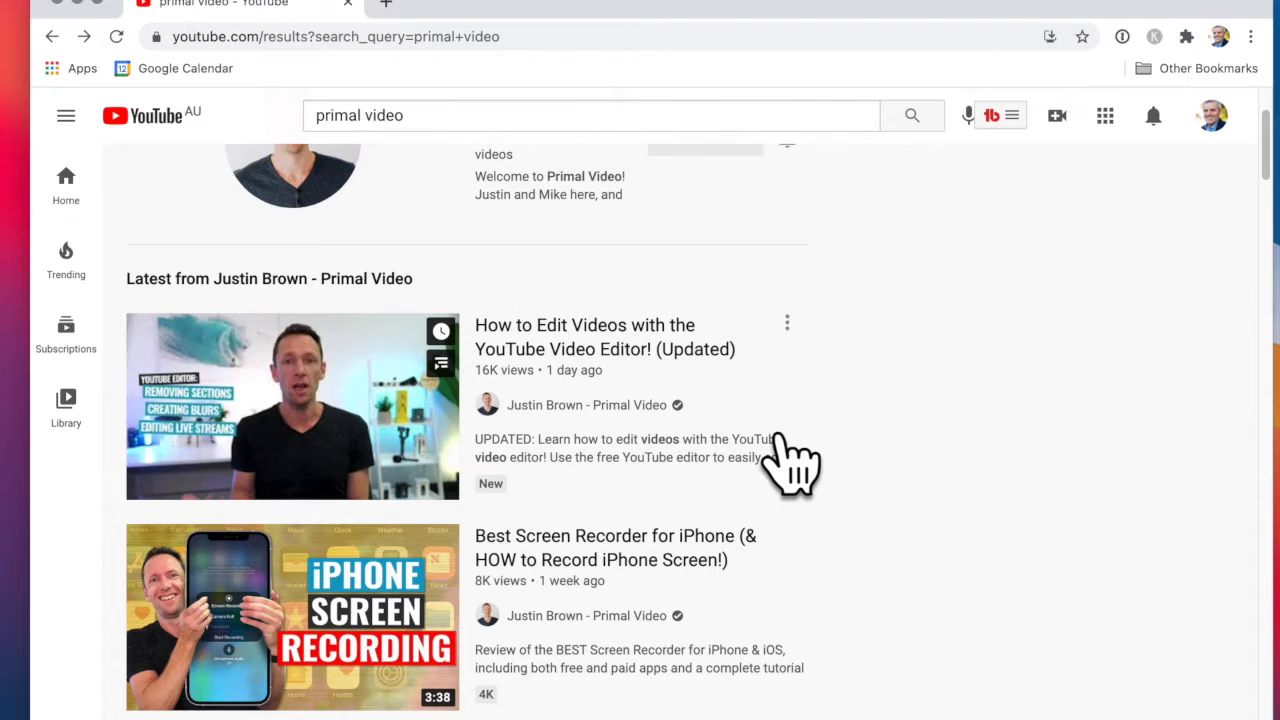
scroll("down", 3)
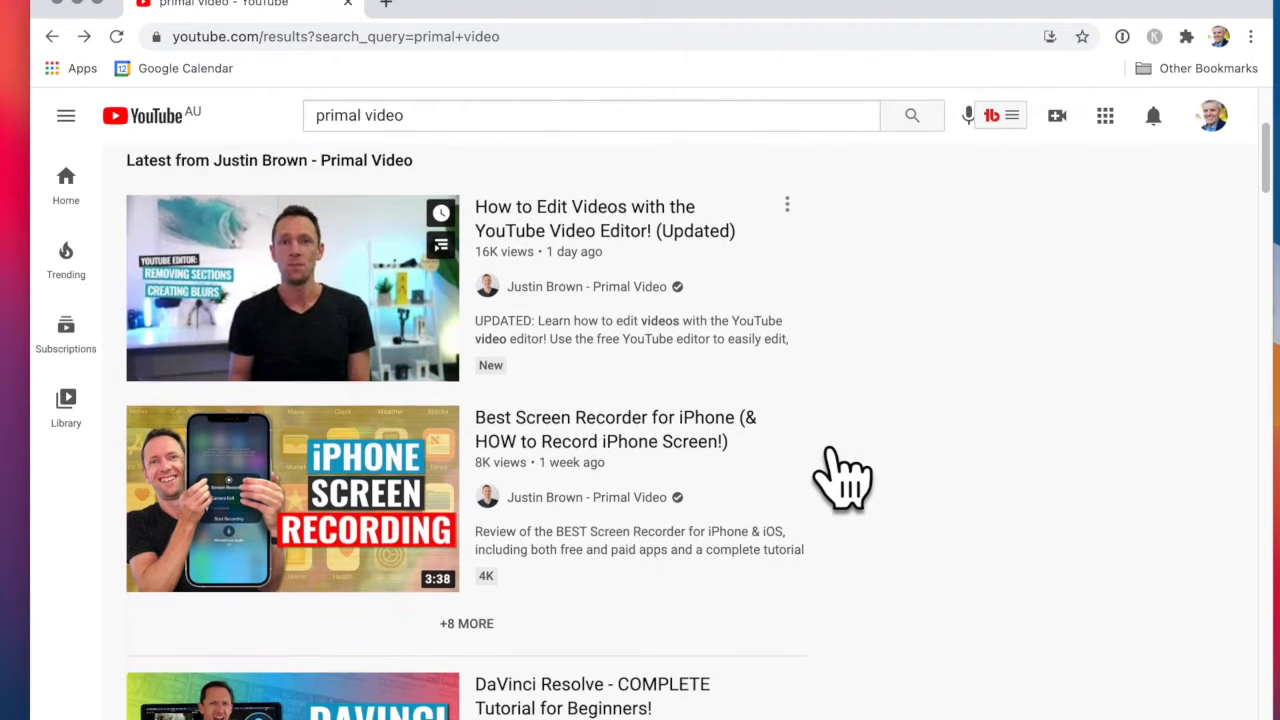
scroll("down", 3)
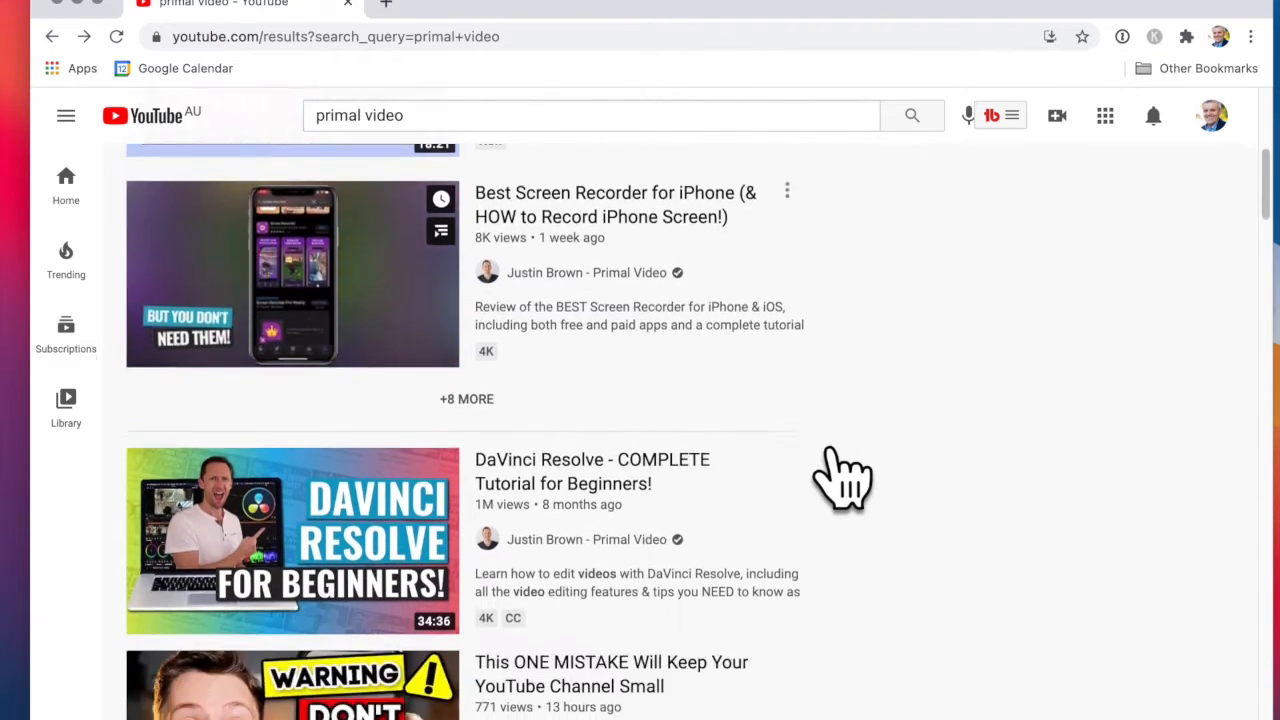
scroll("down", 3)
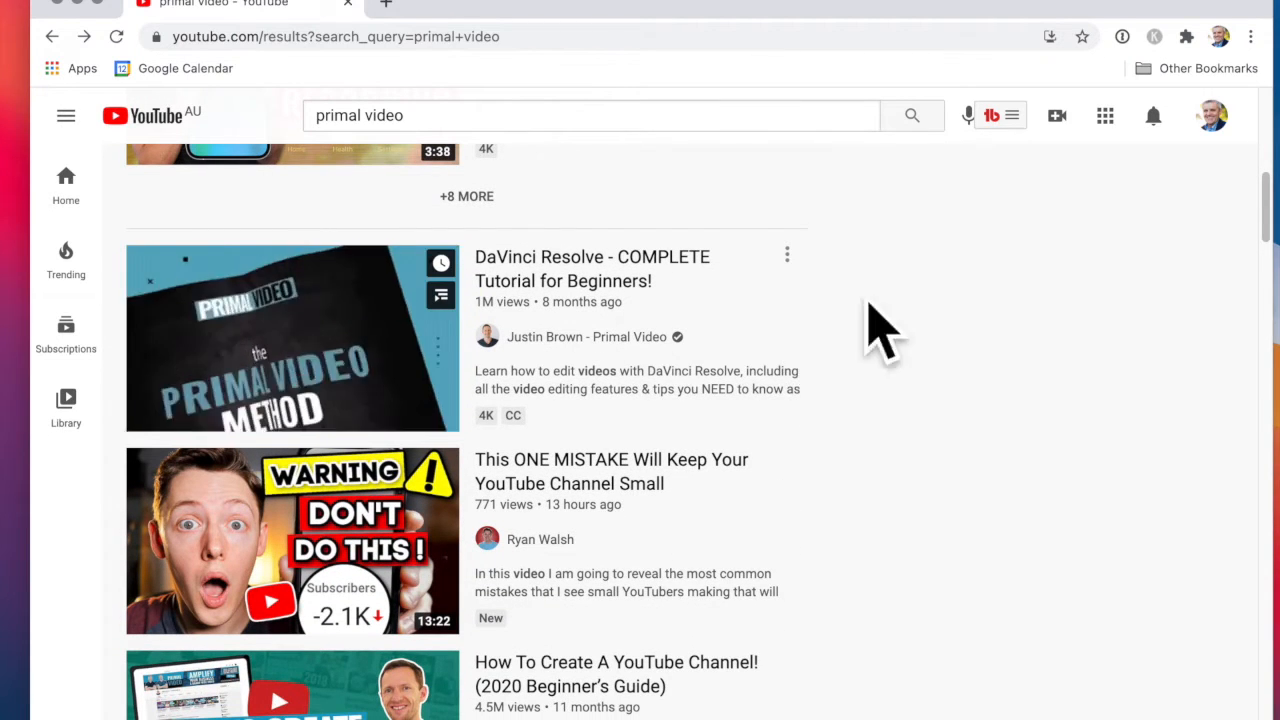
mouse_move(890, 330)
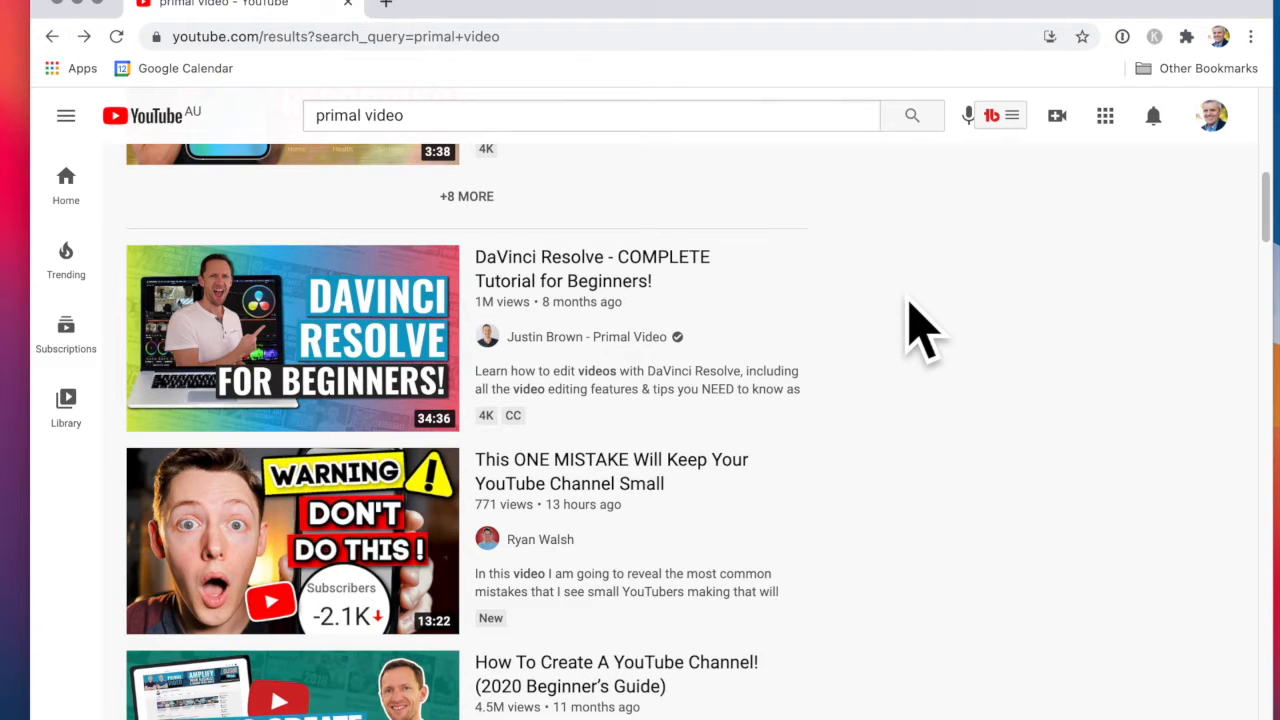
scroll("down", 3)
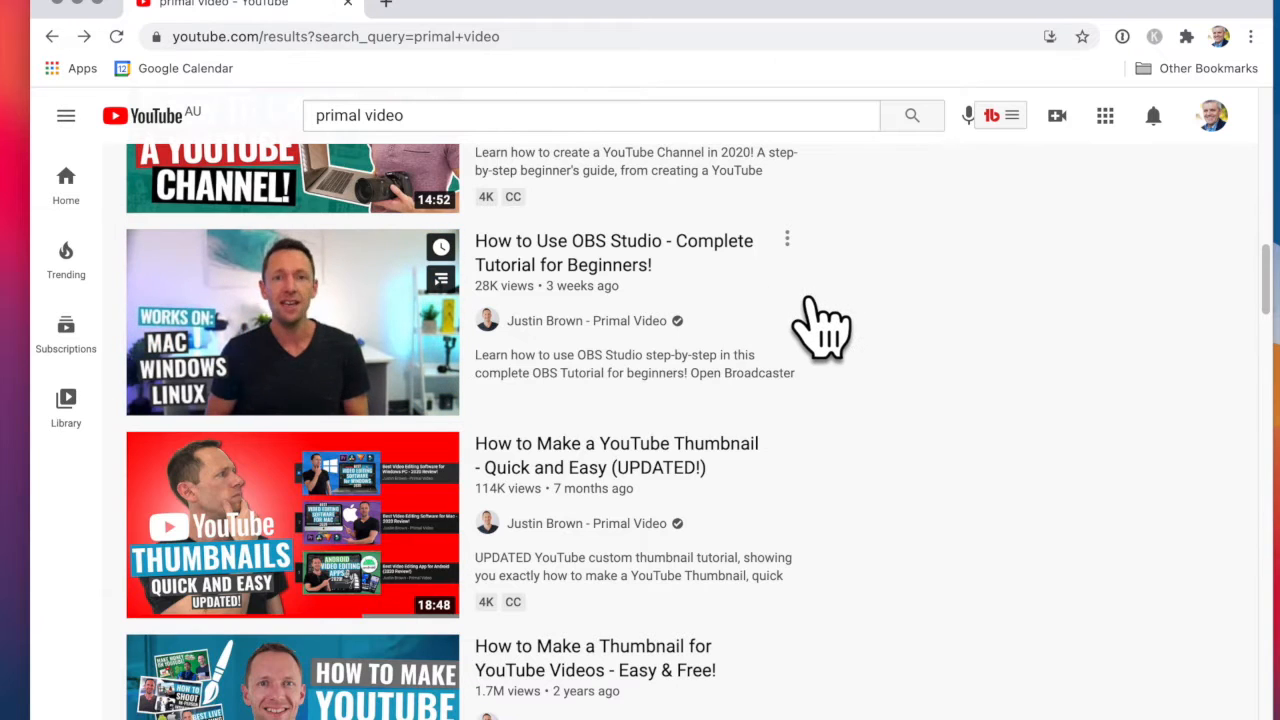
scroll("down", 3)
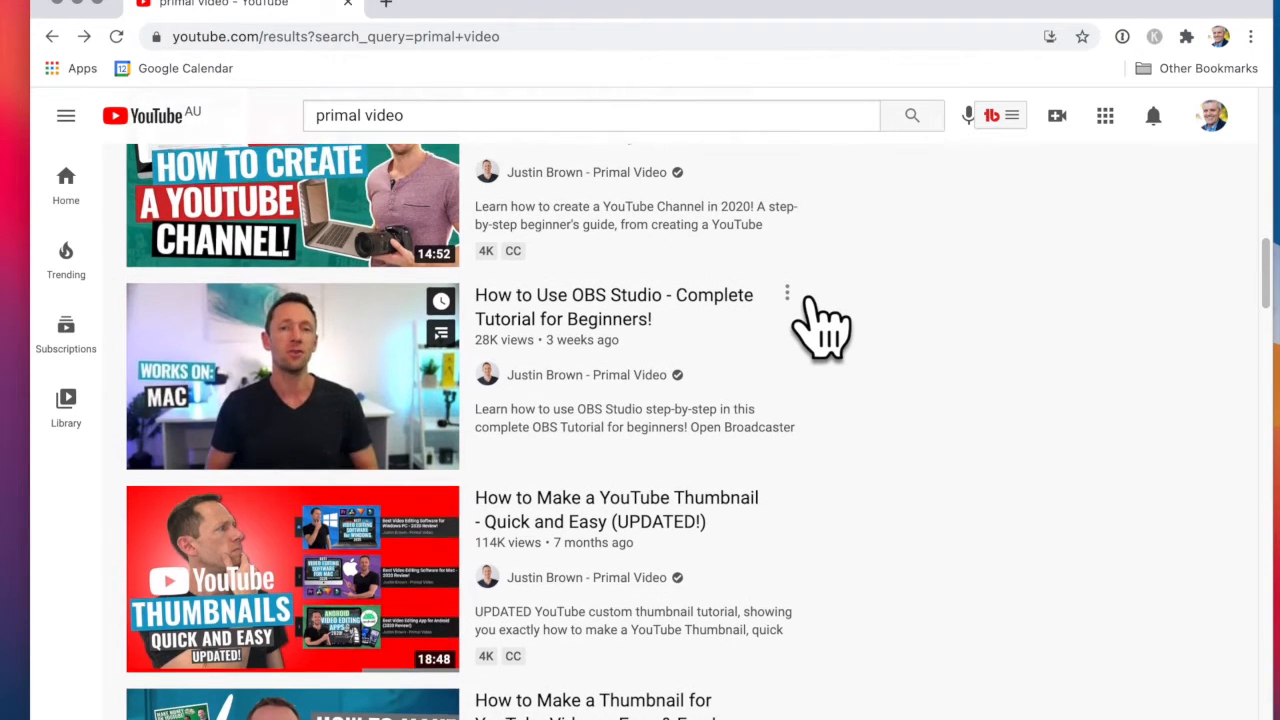
scroll("down", 3)
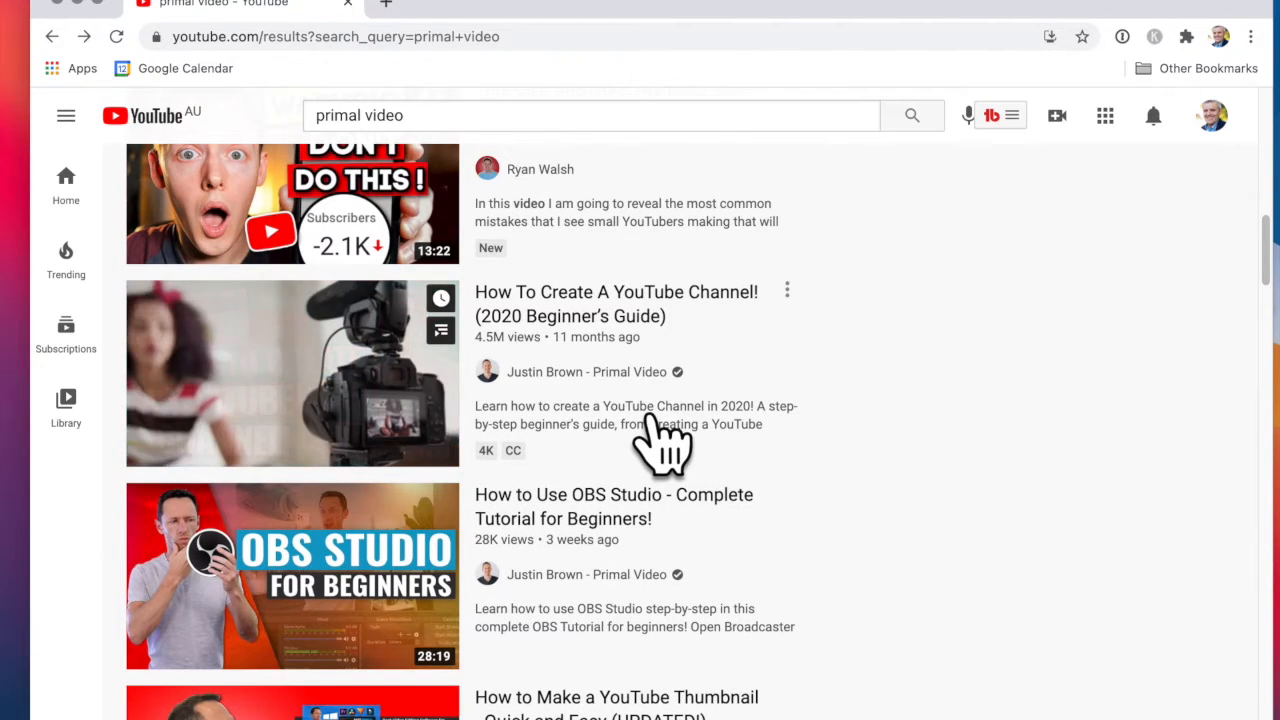
scroll("down", 3)
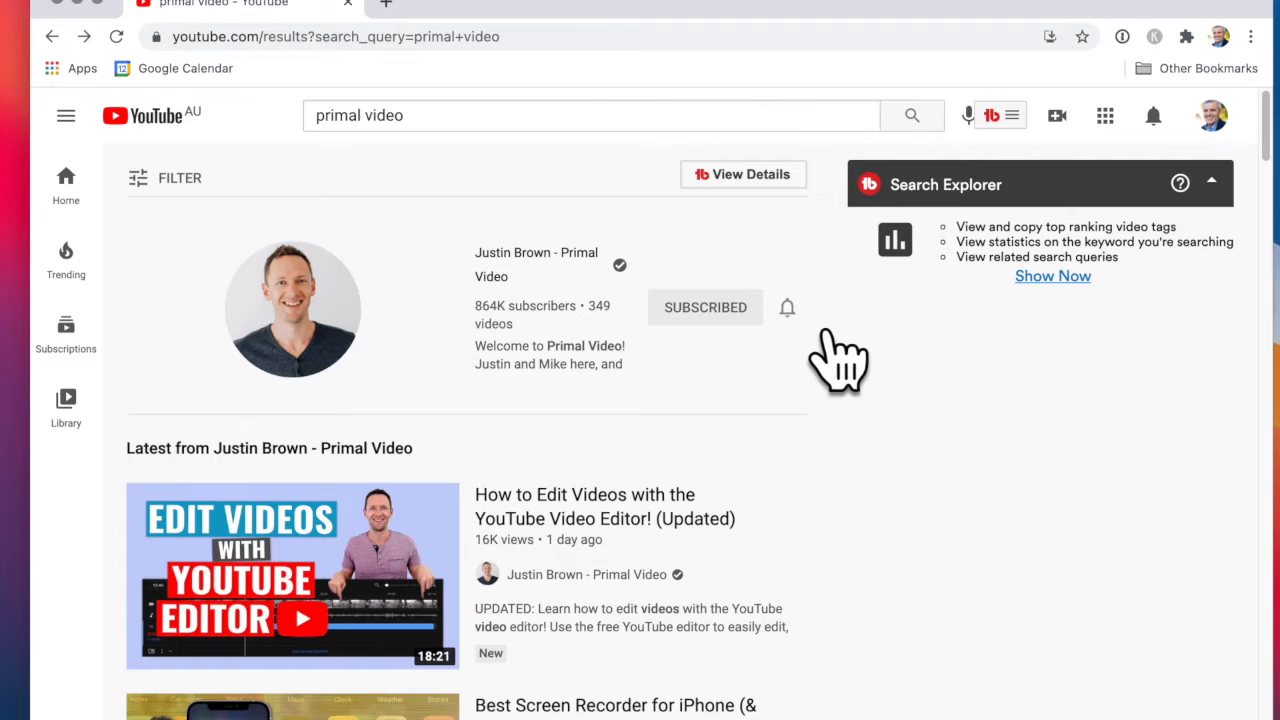
Set the Primal Video channel's notification bell to Personalized
left_click(787, 307)
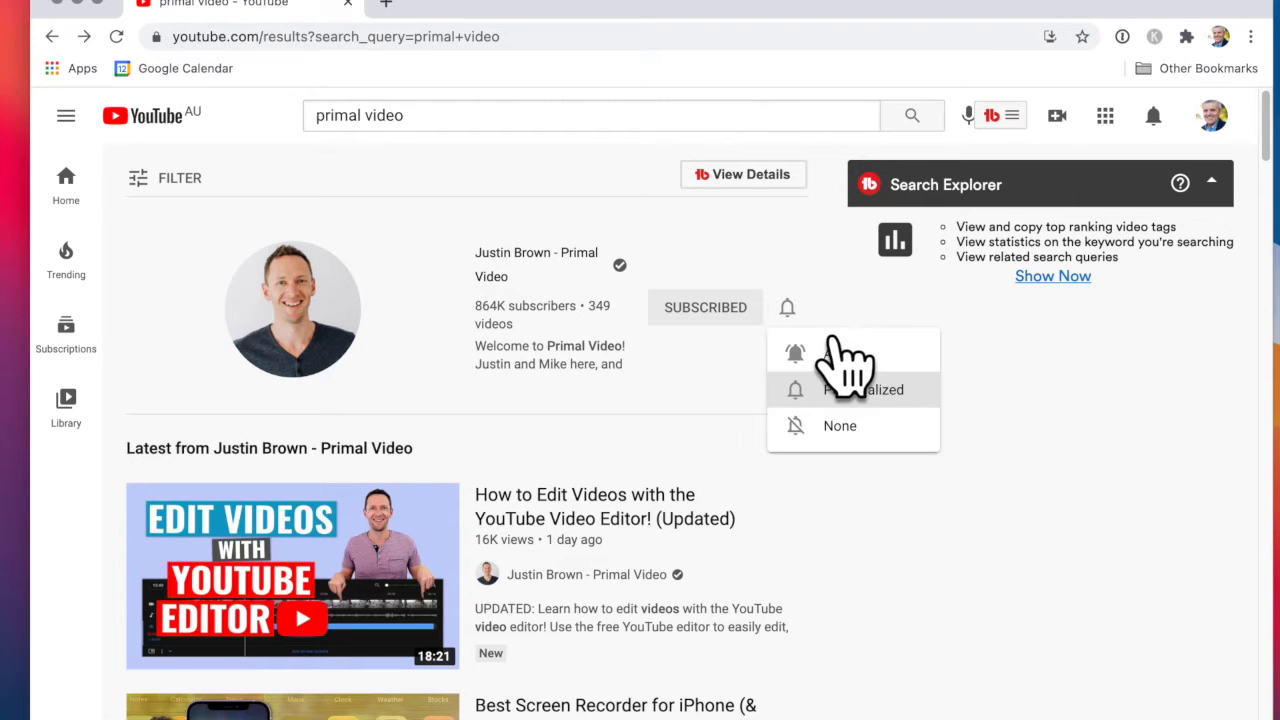
mouse_move(950, 445)
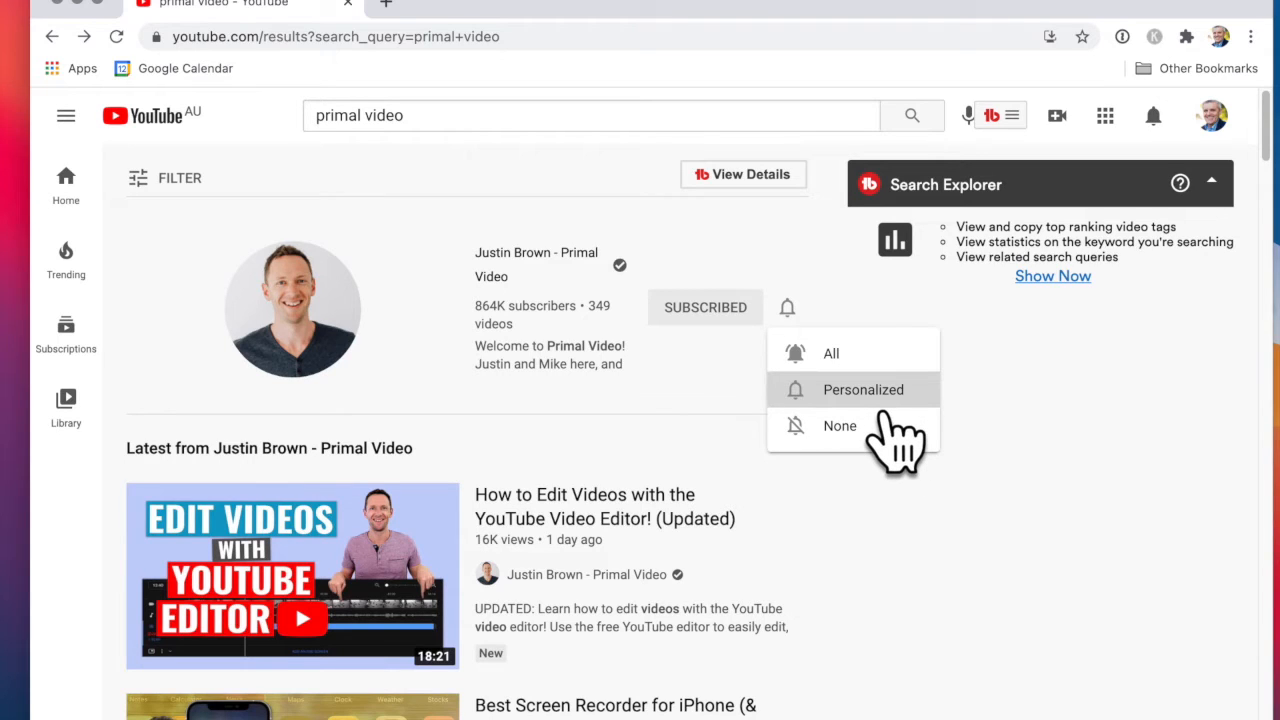
mouse_move(920, 440)
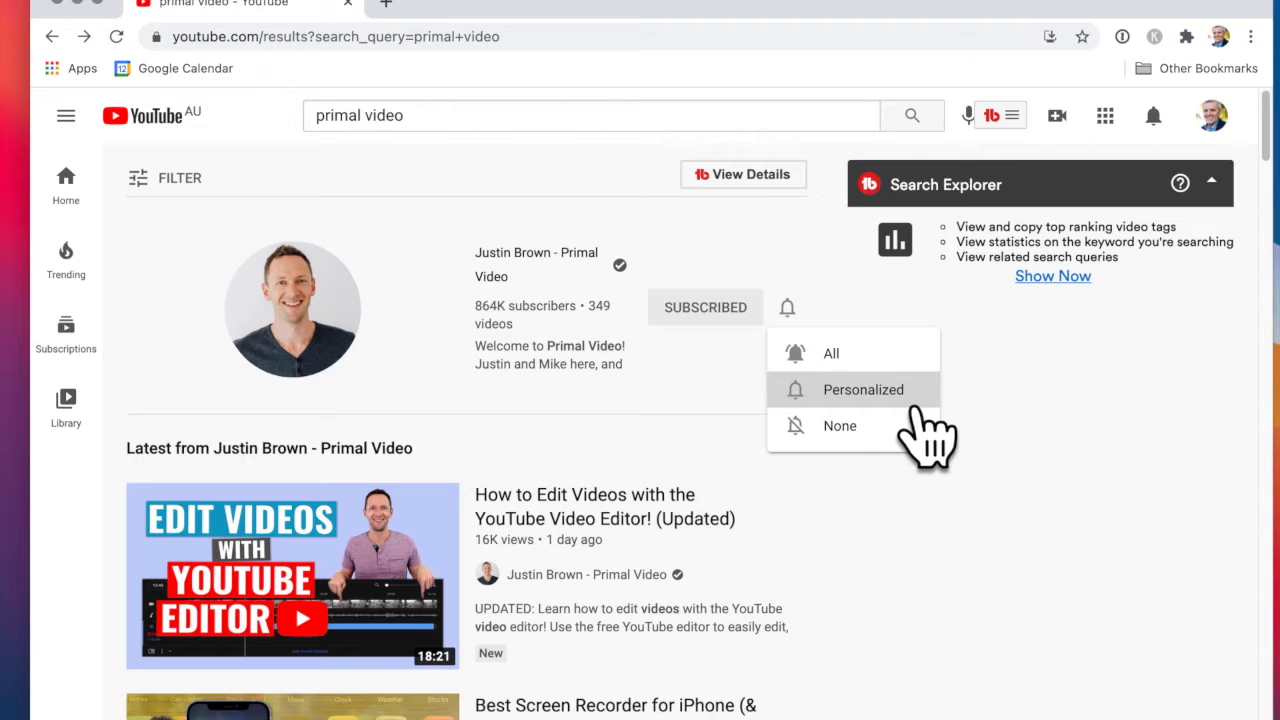
mouse_move(900, 390)
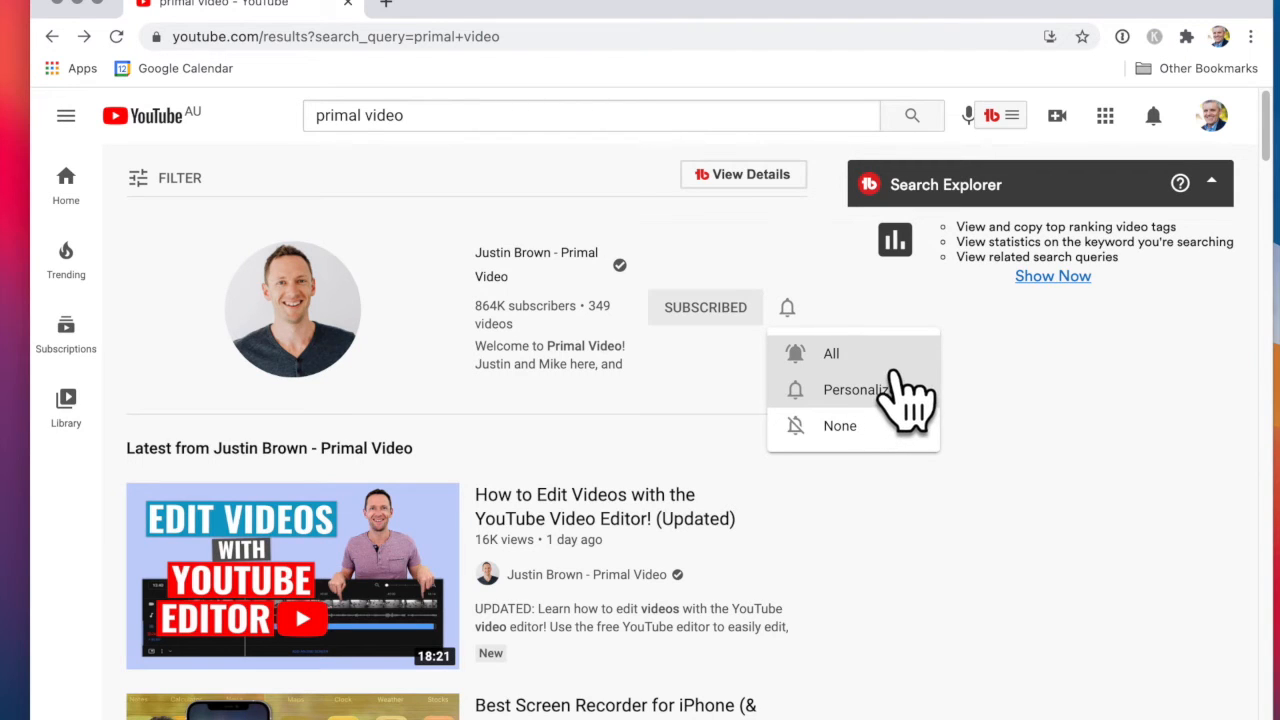
left_click(831, 353)
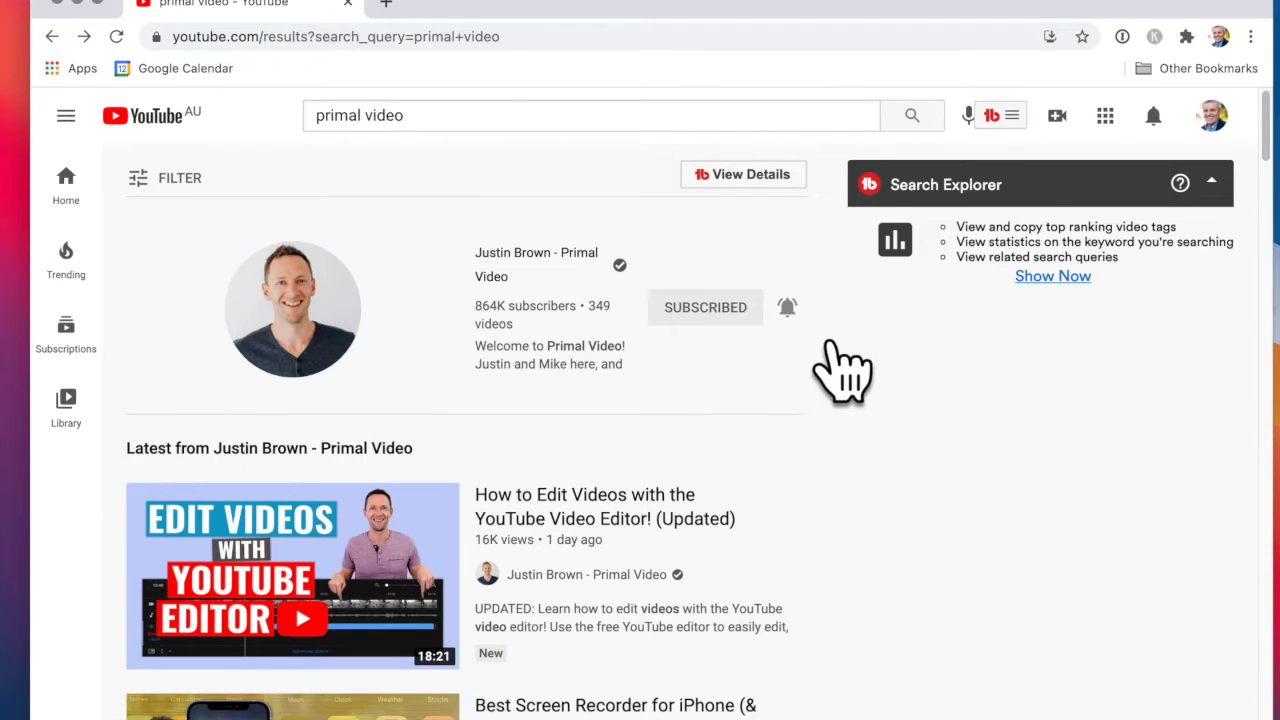
mouse_move(880, 420)
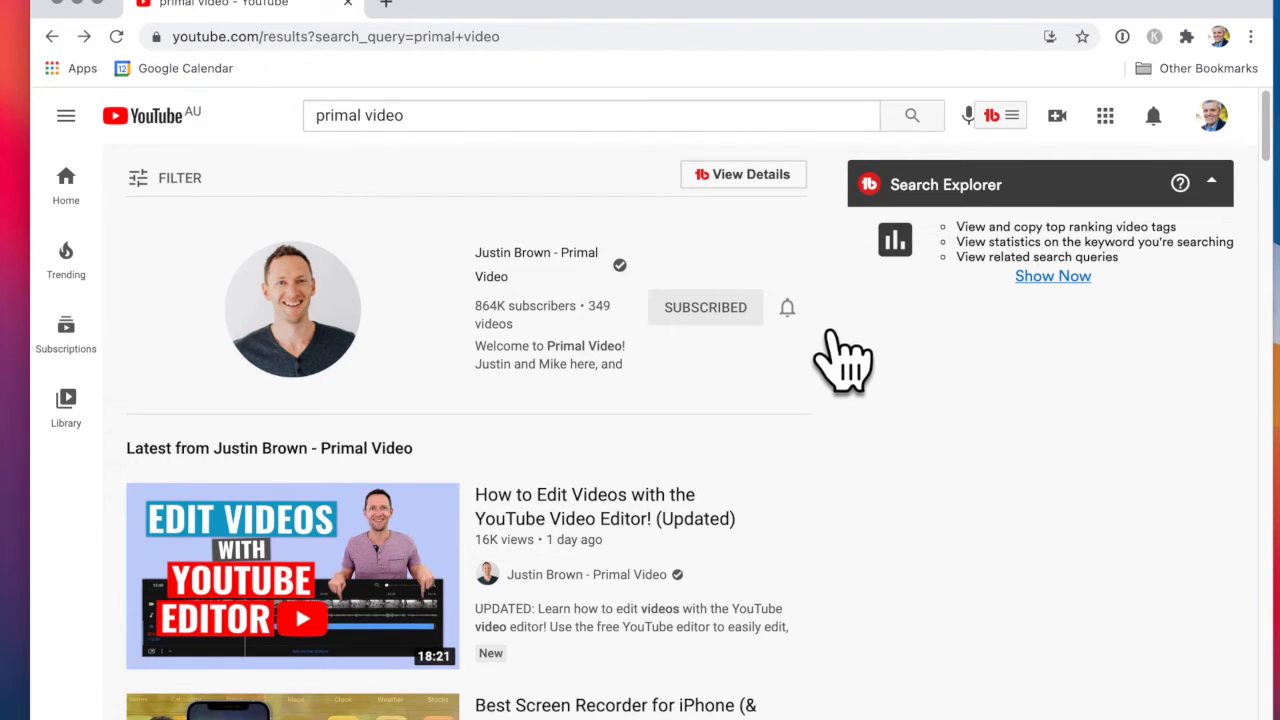
Change the Primal Video channel's notification bell to None
left_click(787, 307)
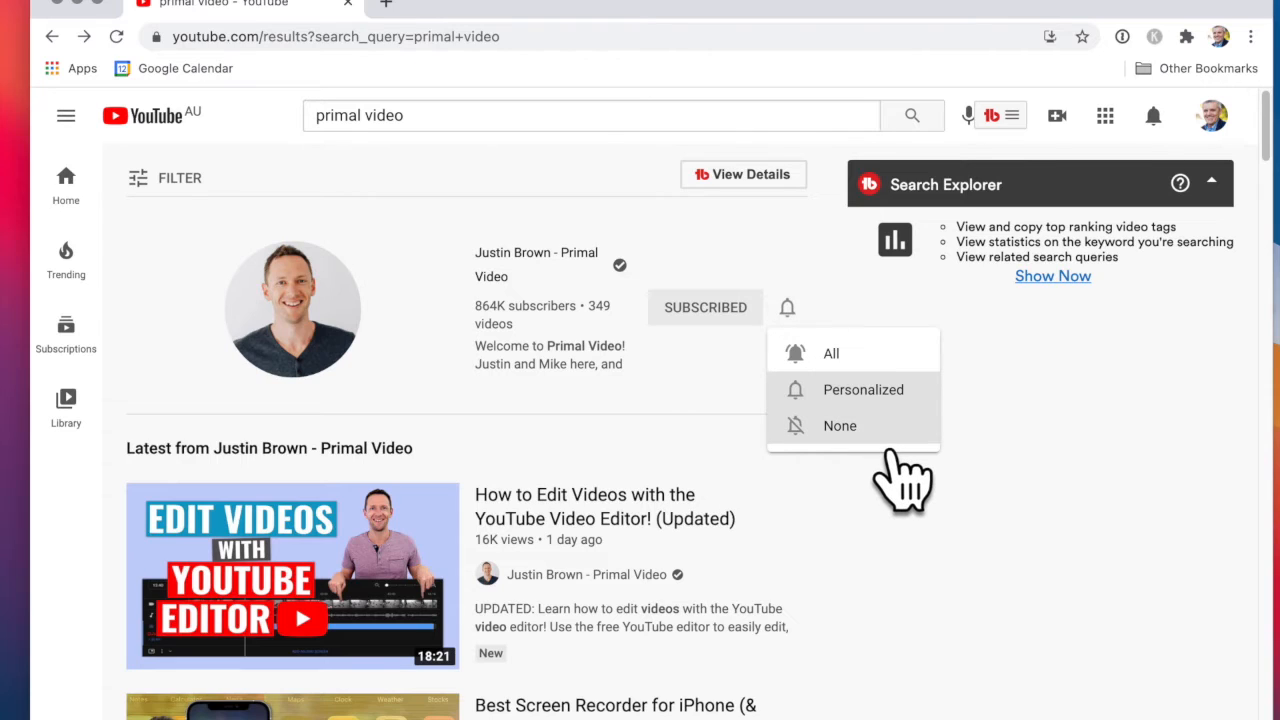
left_click(840, 425)
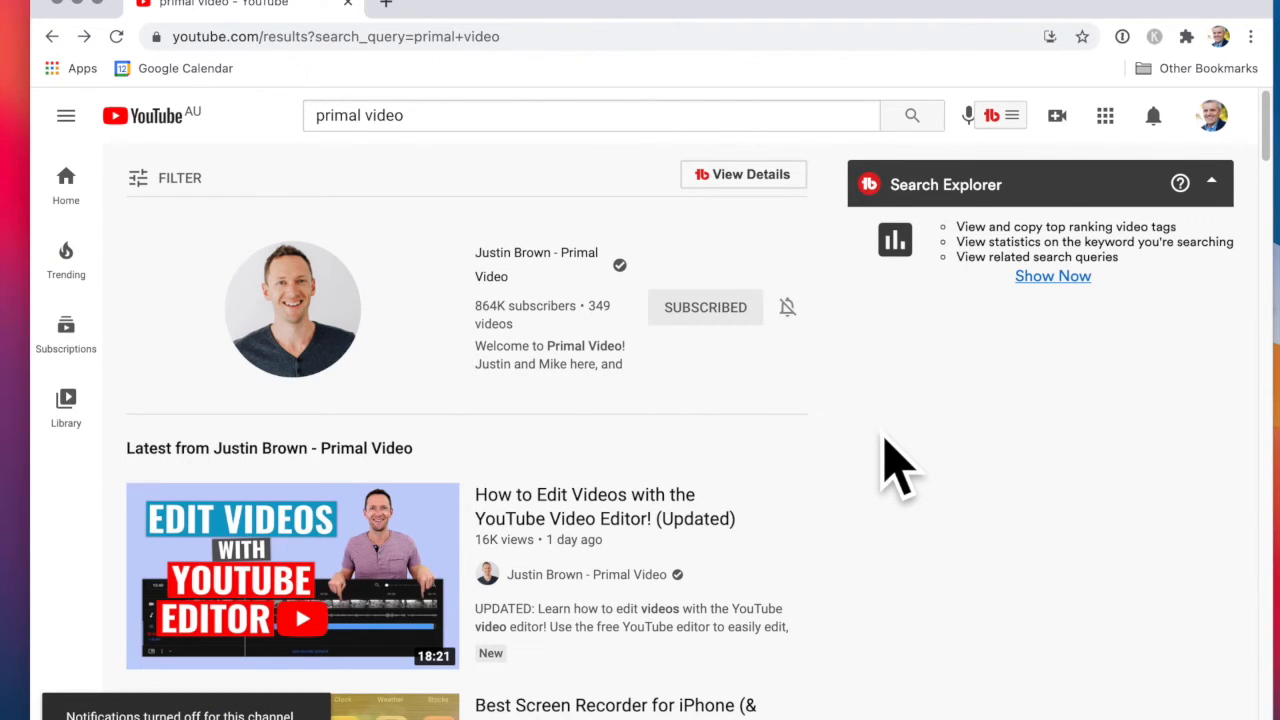
mouse_move(850, 360)
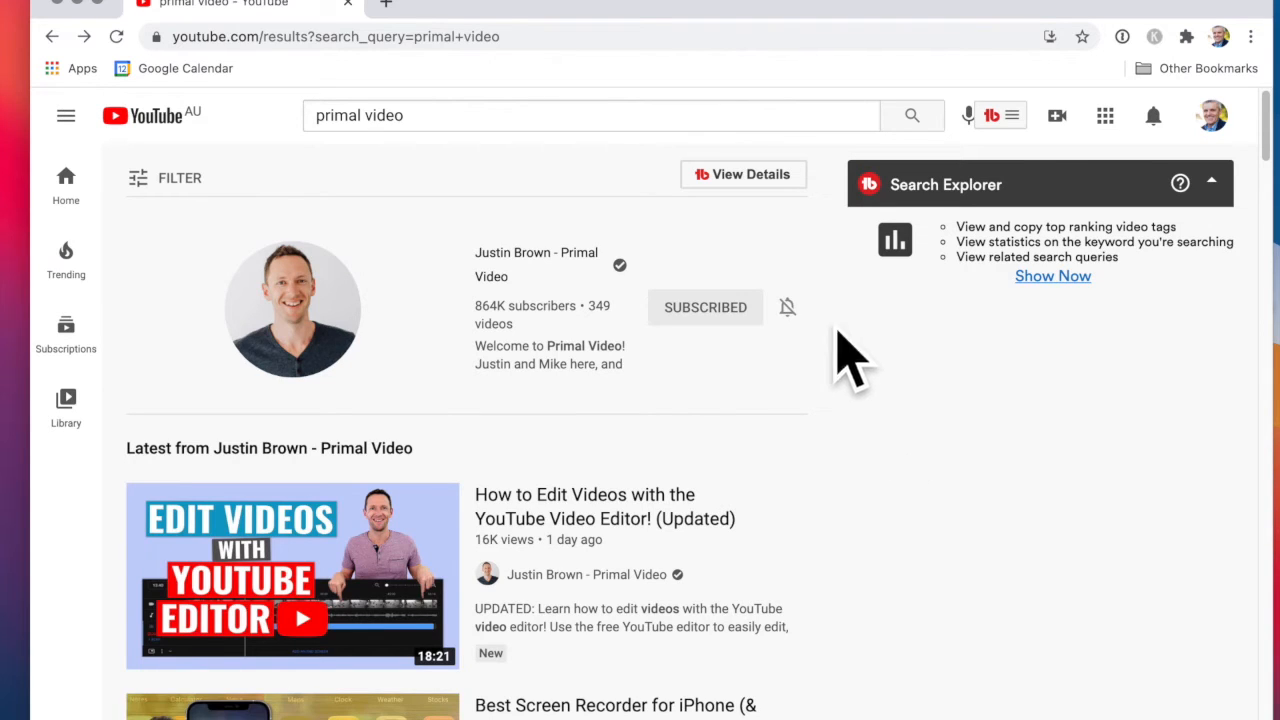
mouse_move(840, 400)
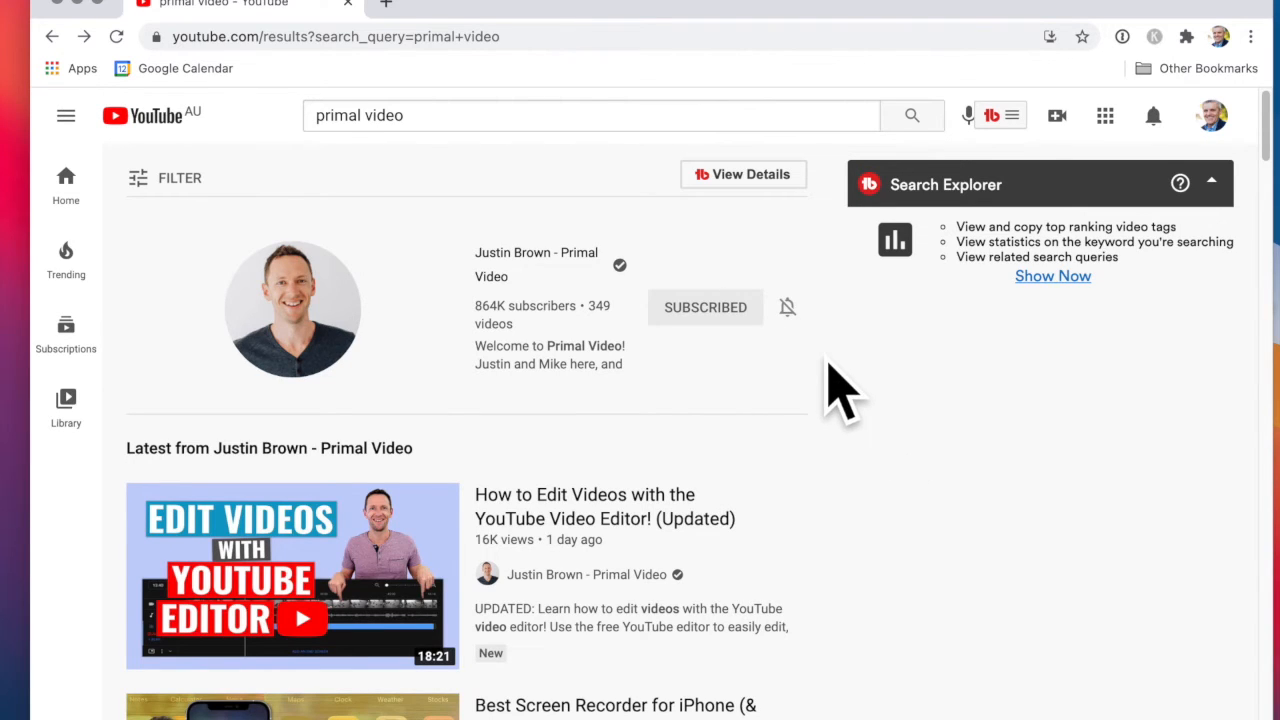
mouse_move(755, 370)
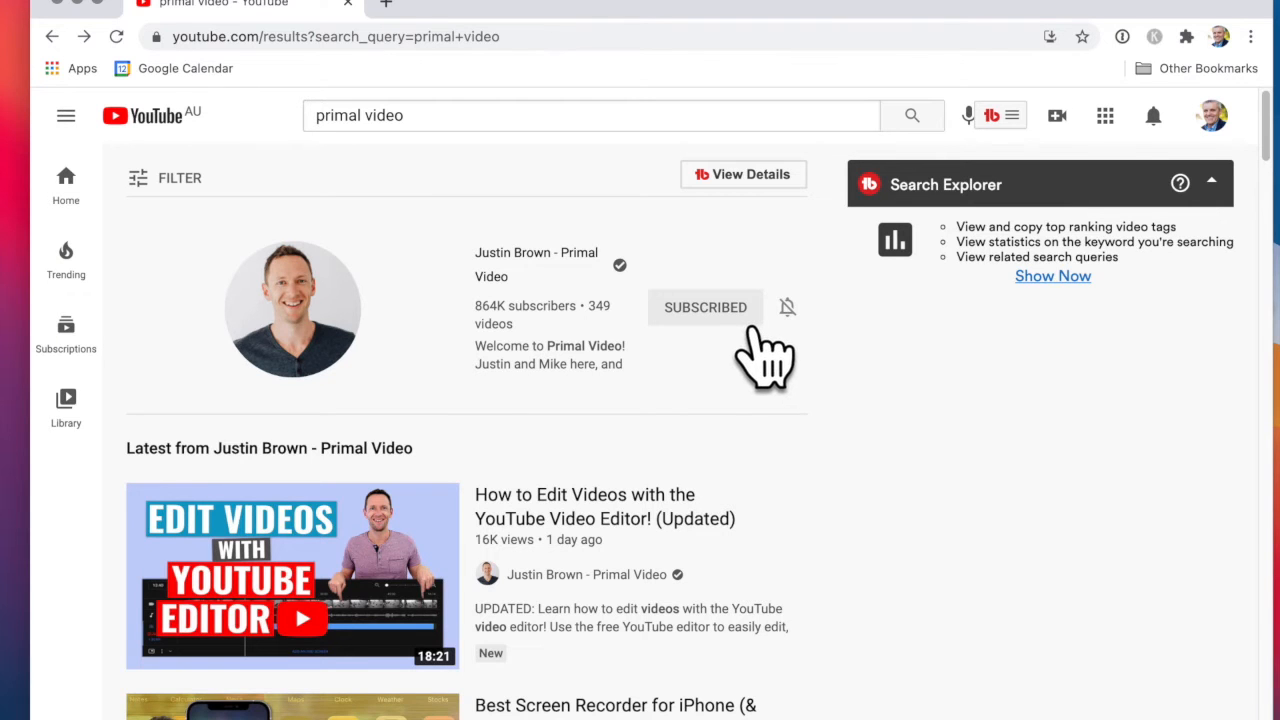
Unsubscribe from Primal Video, confirming in the dialog, then subscribe to it again
left_click(705, 307)
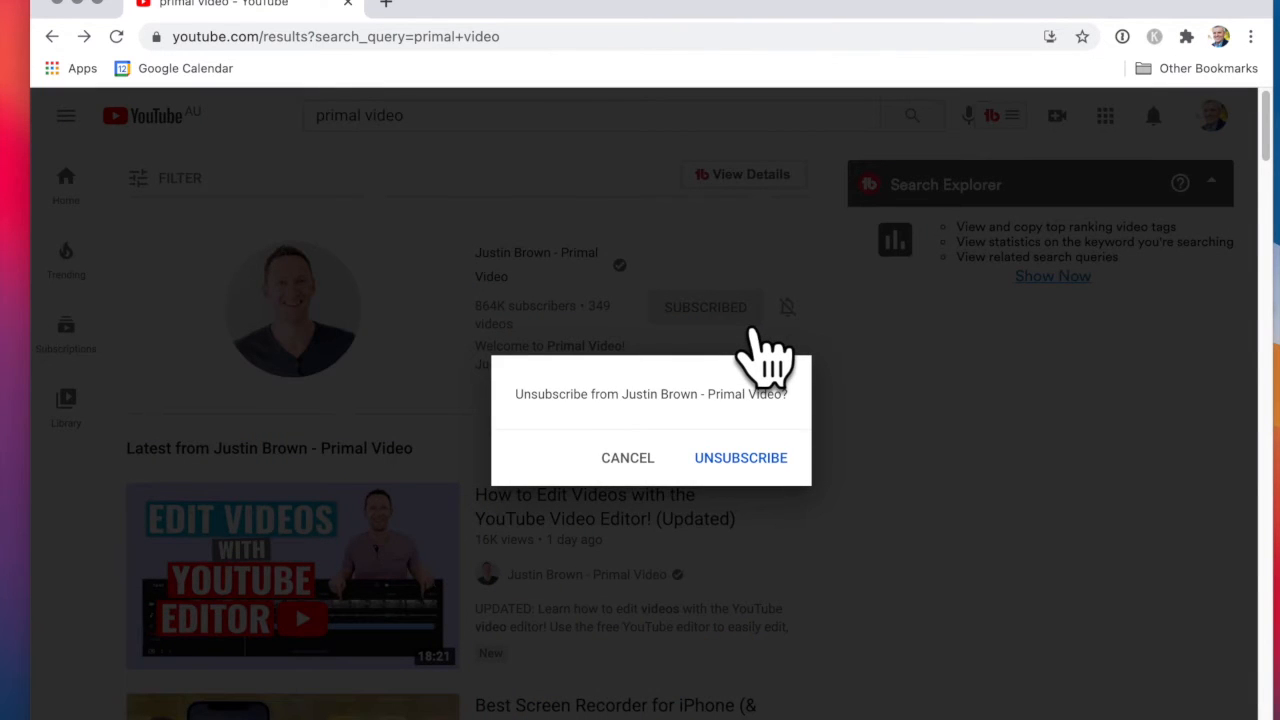
mouse_move(825, 505)
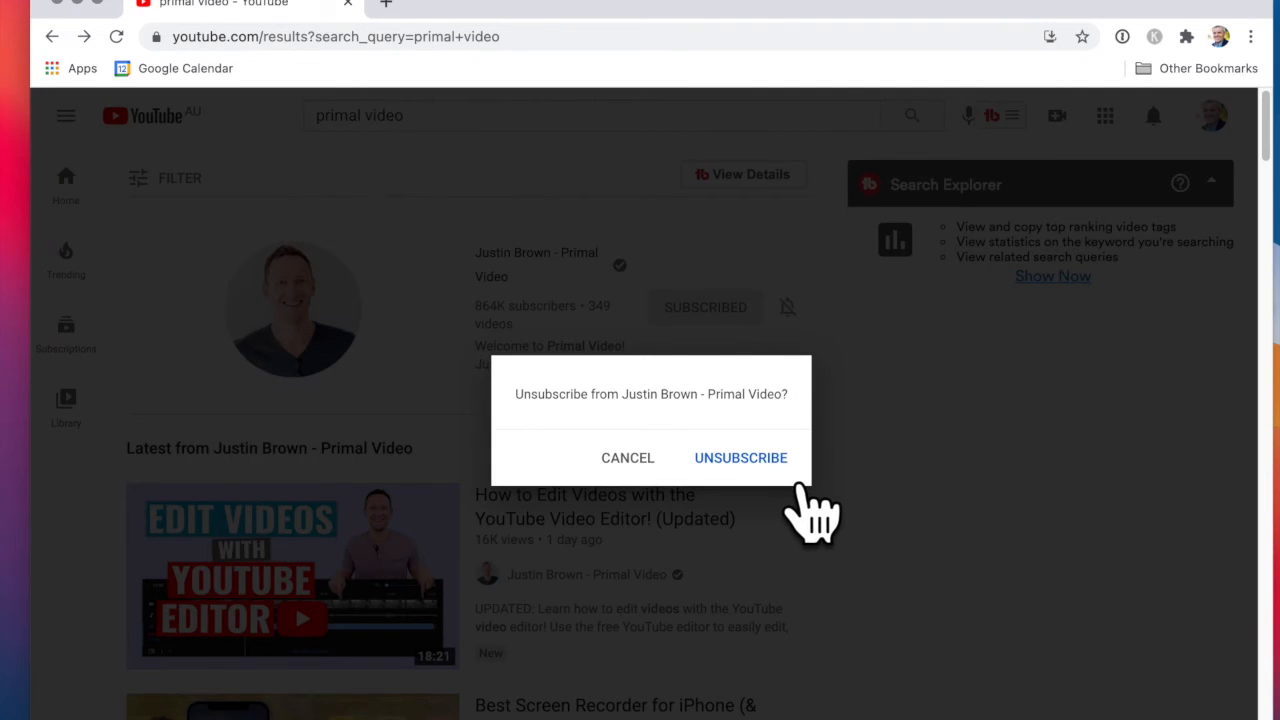
left_click(741, 457)
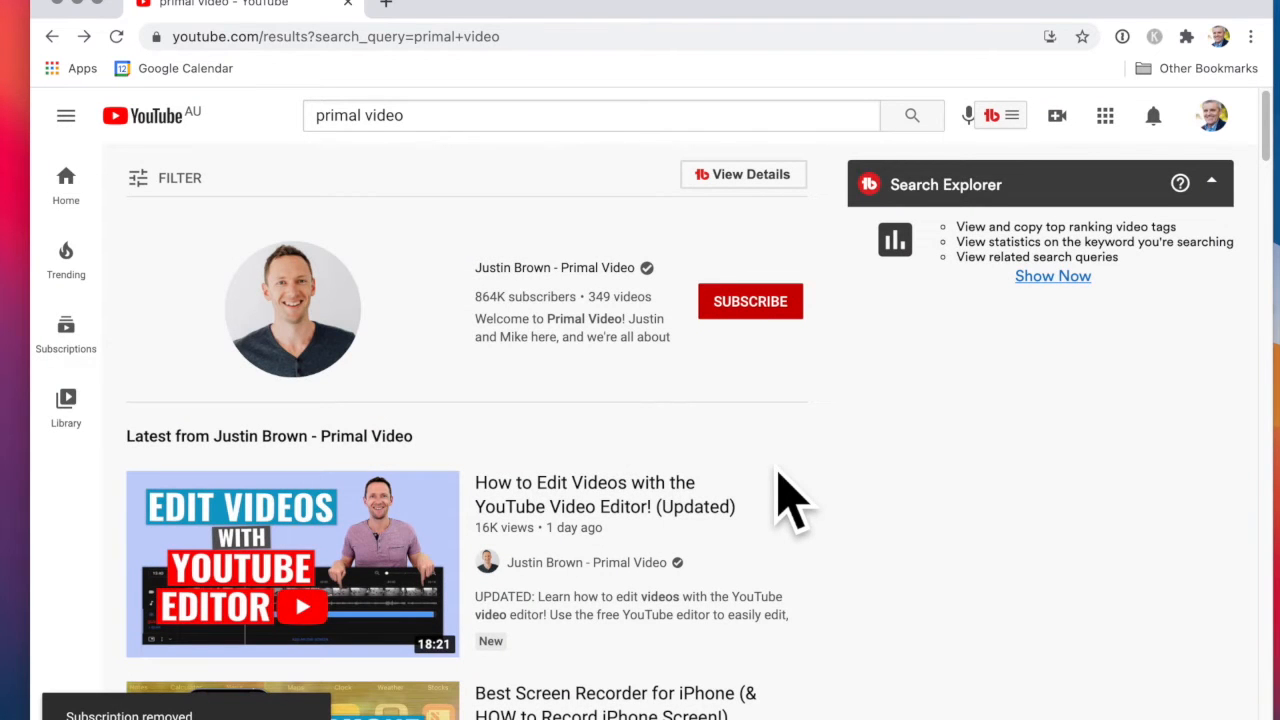
mouse_move(738, 378)
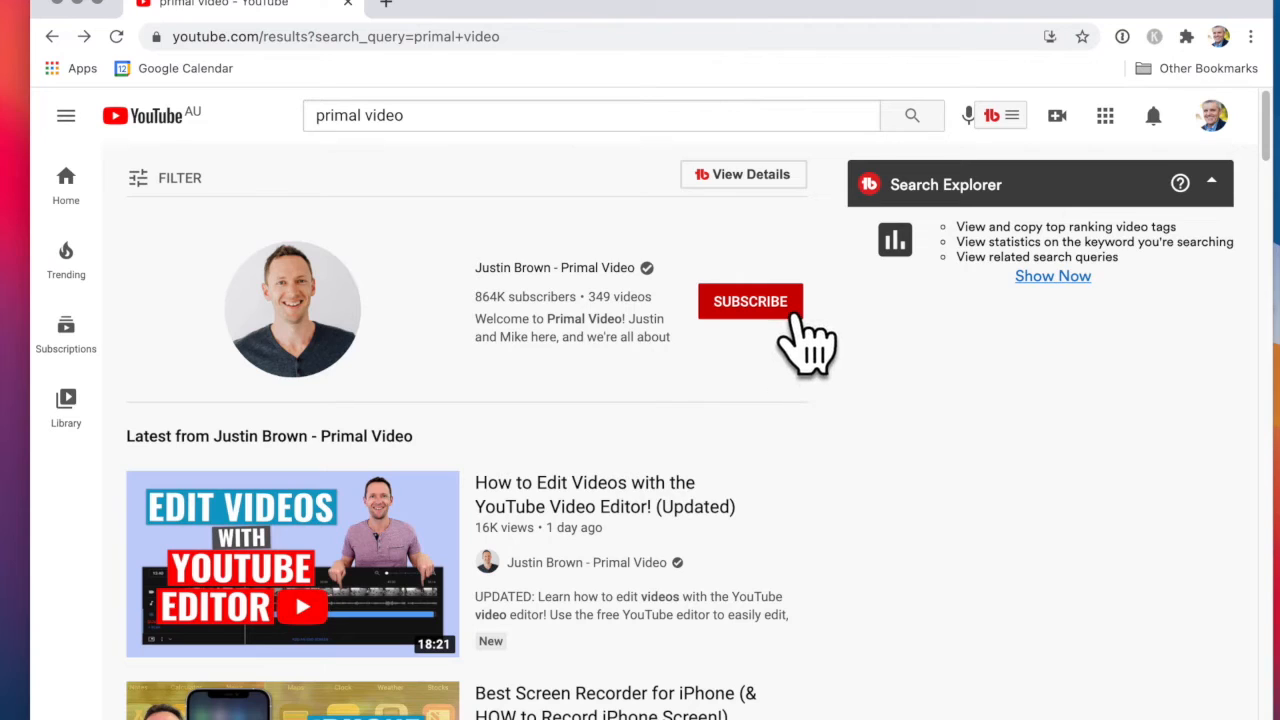
left_click(750, 301)
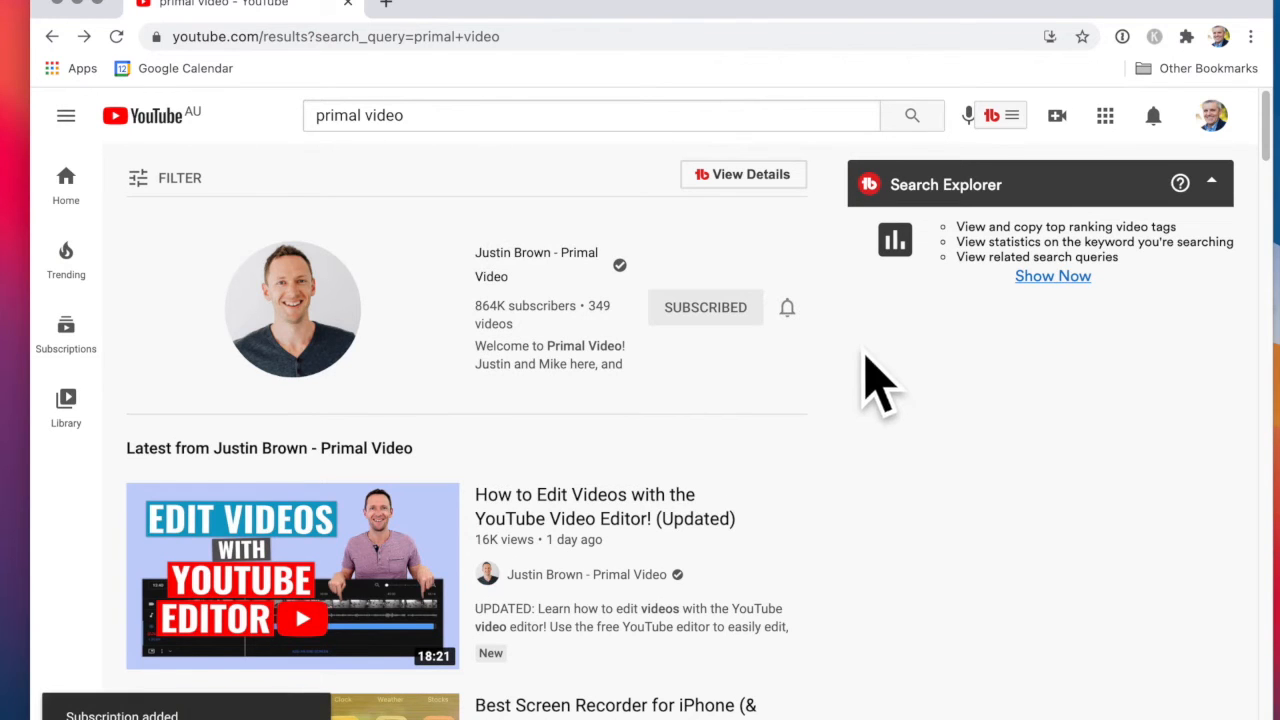
left_click(787, 307)
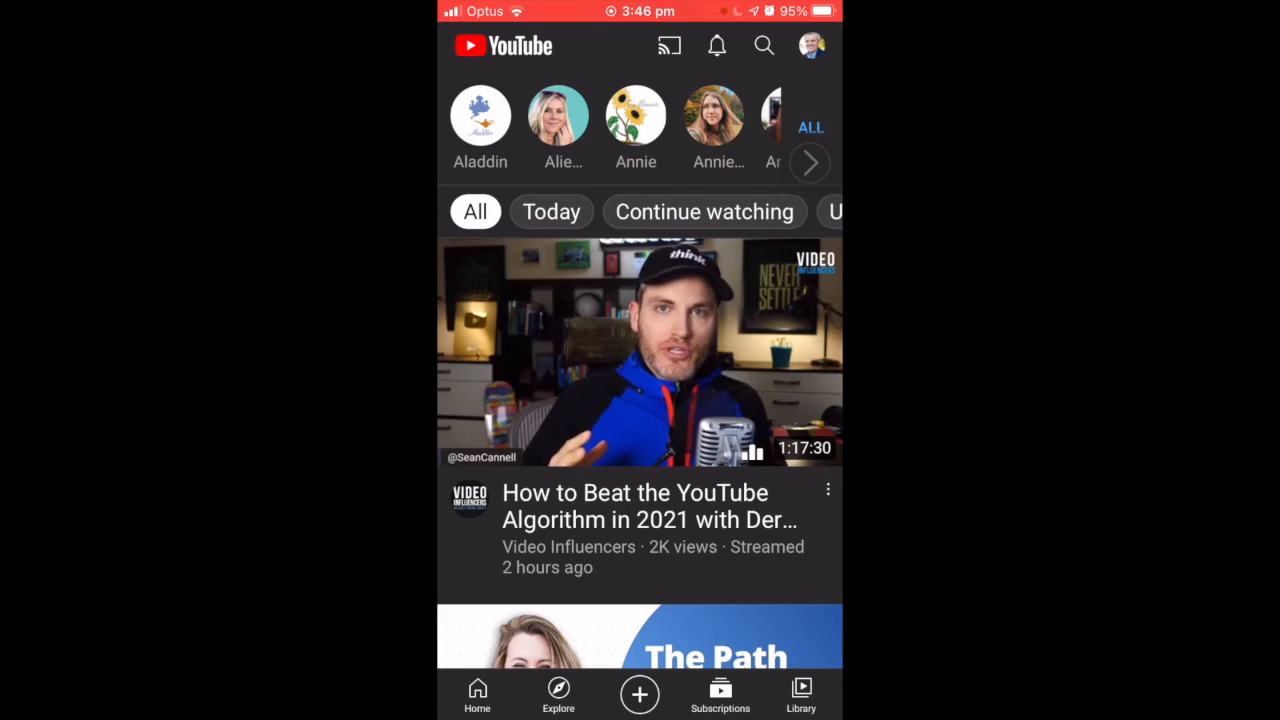
left_click(763, 45)
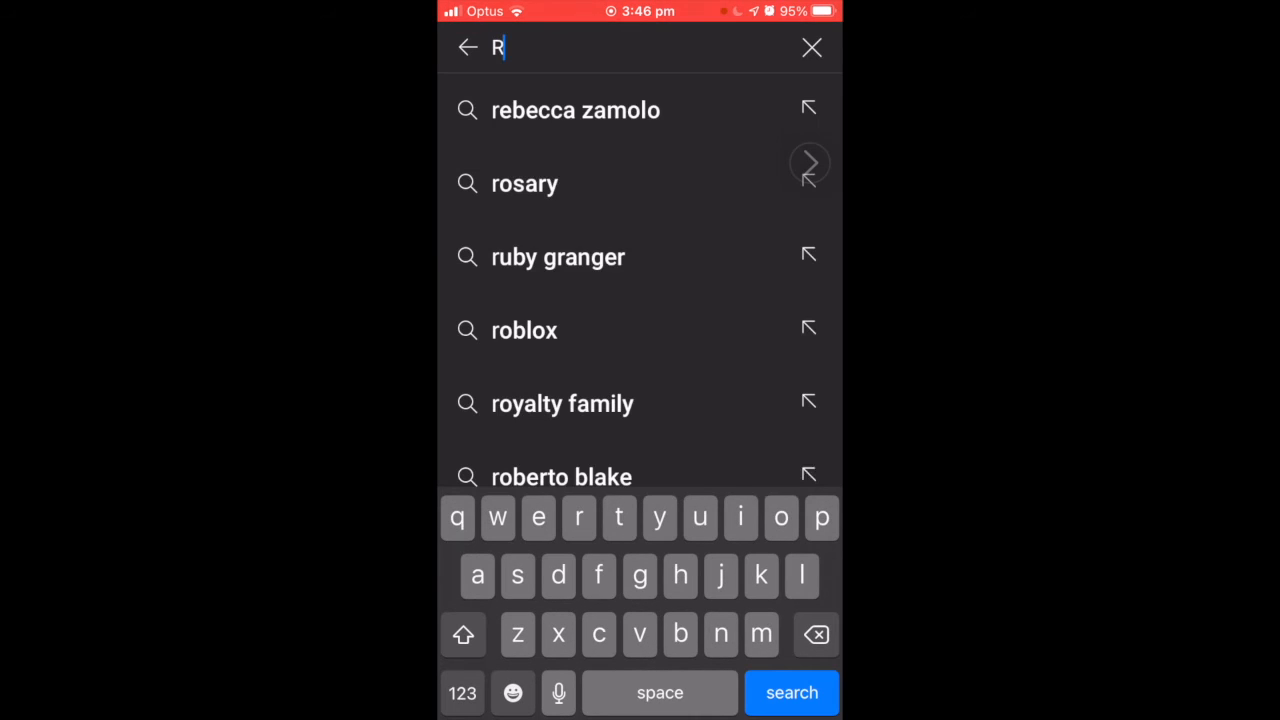
type("Rob deptf")
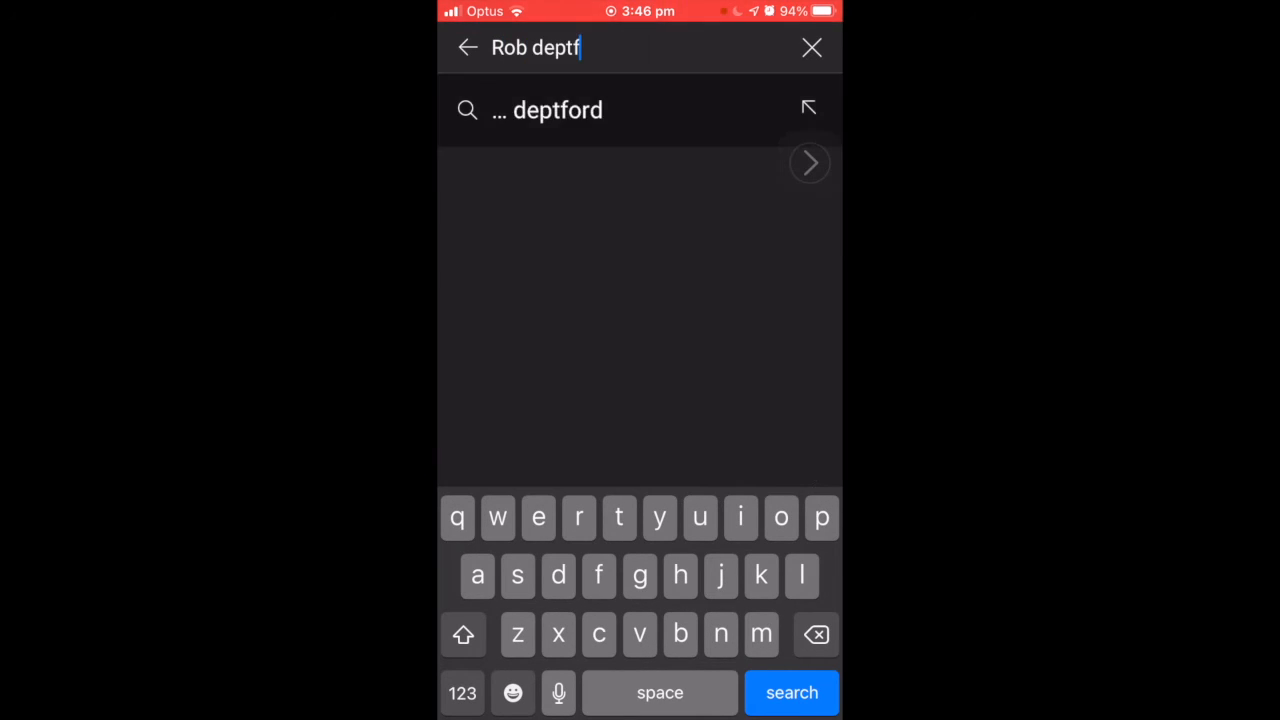
left_click(791, 692)
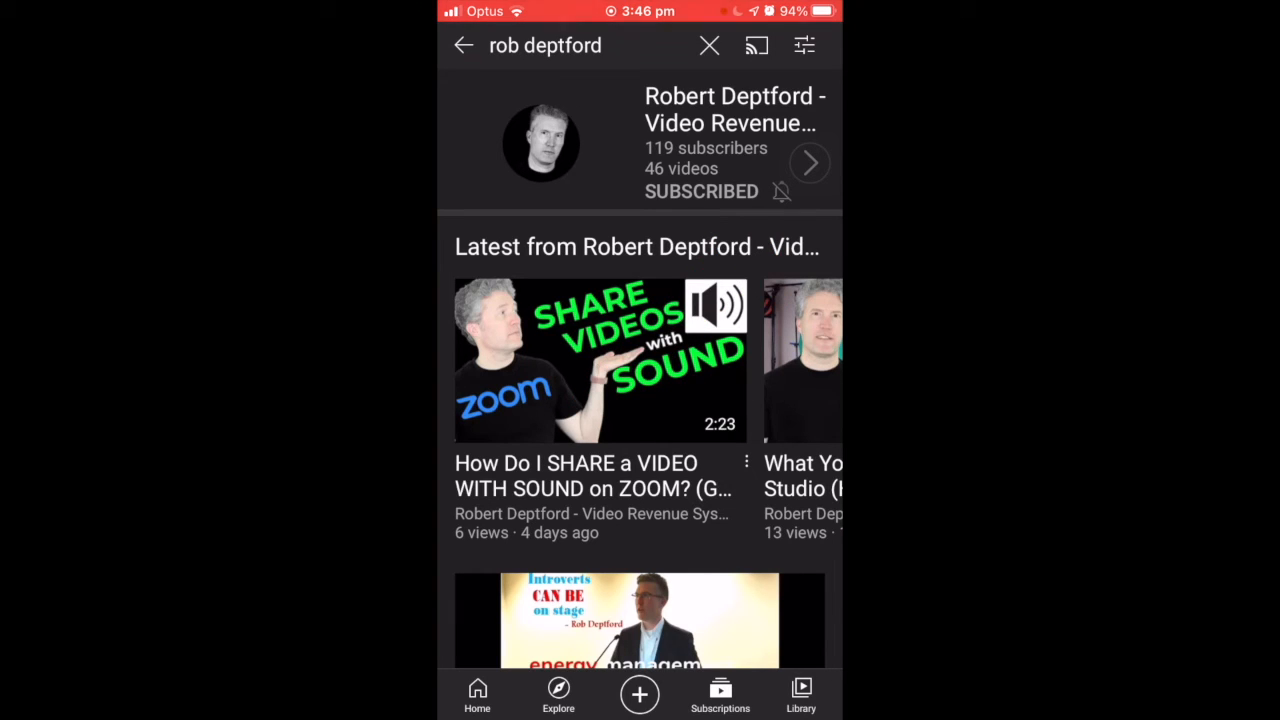
left_click(782, 191)
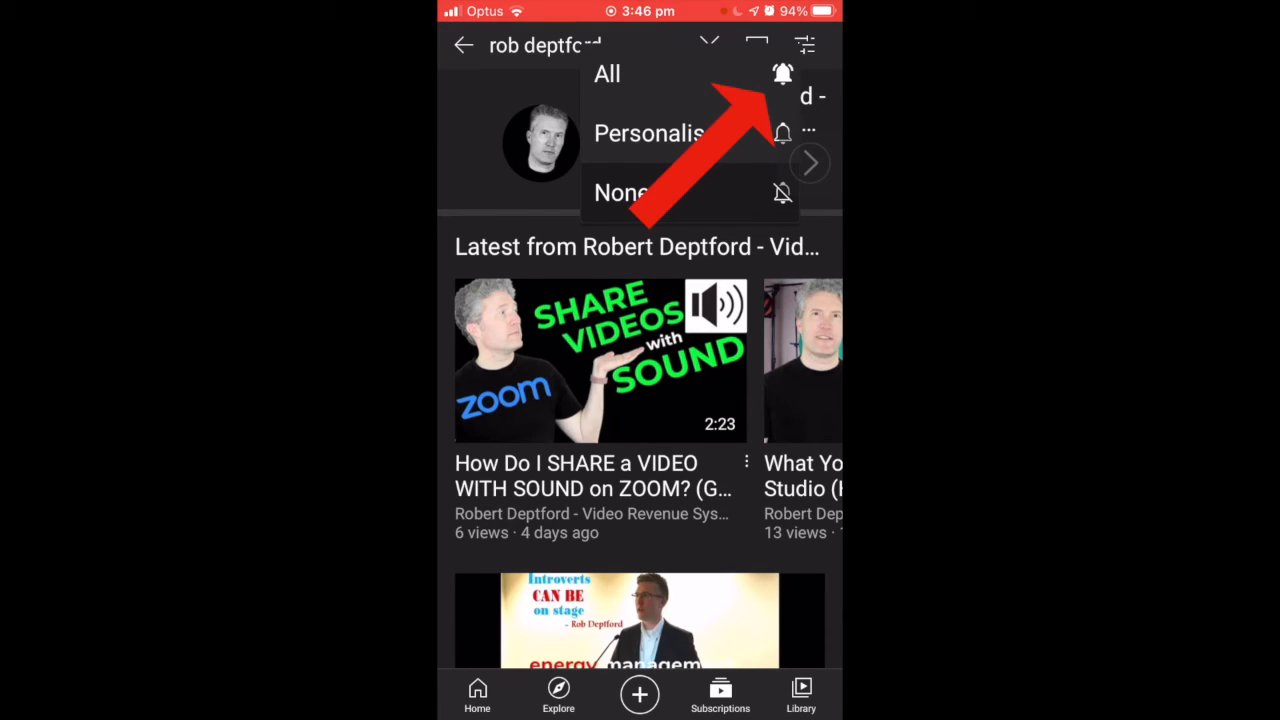
left_click(607, 73)
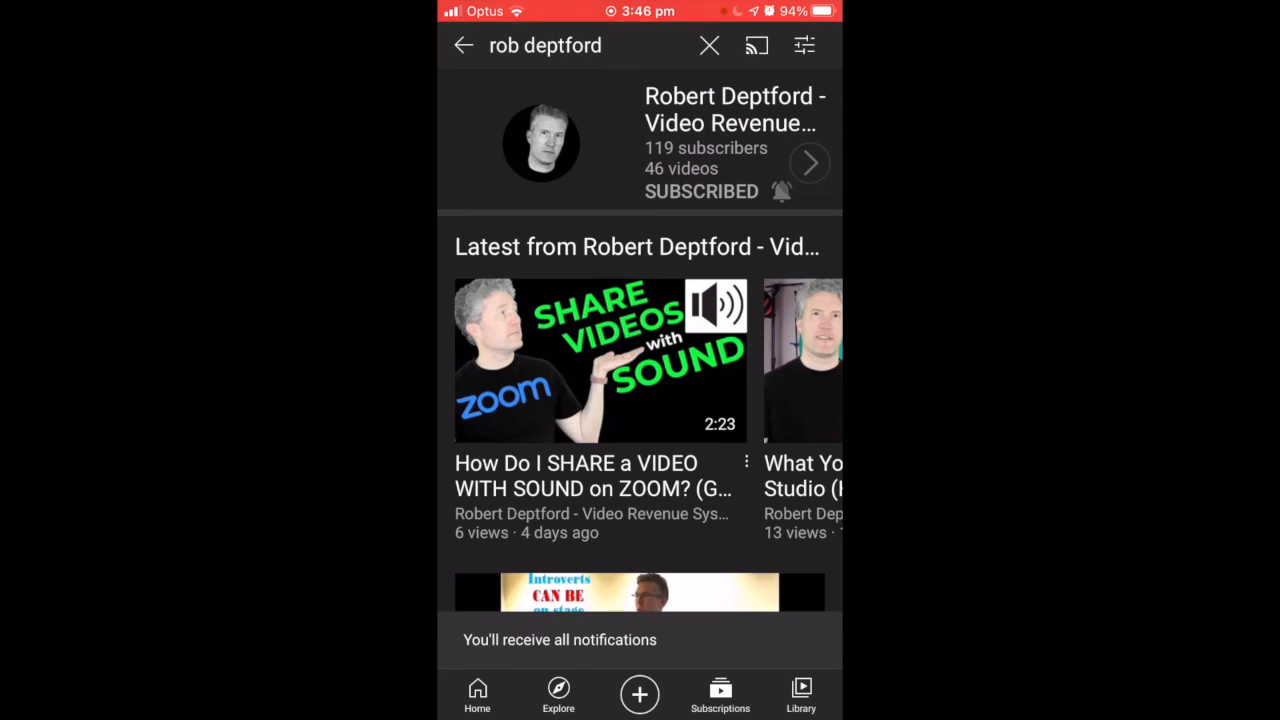
left_click(781, 191)
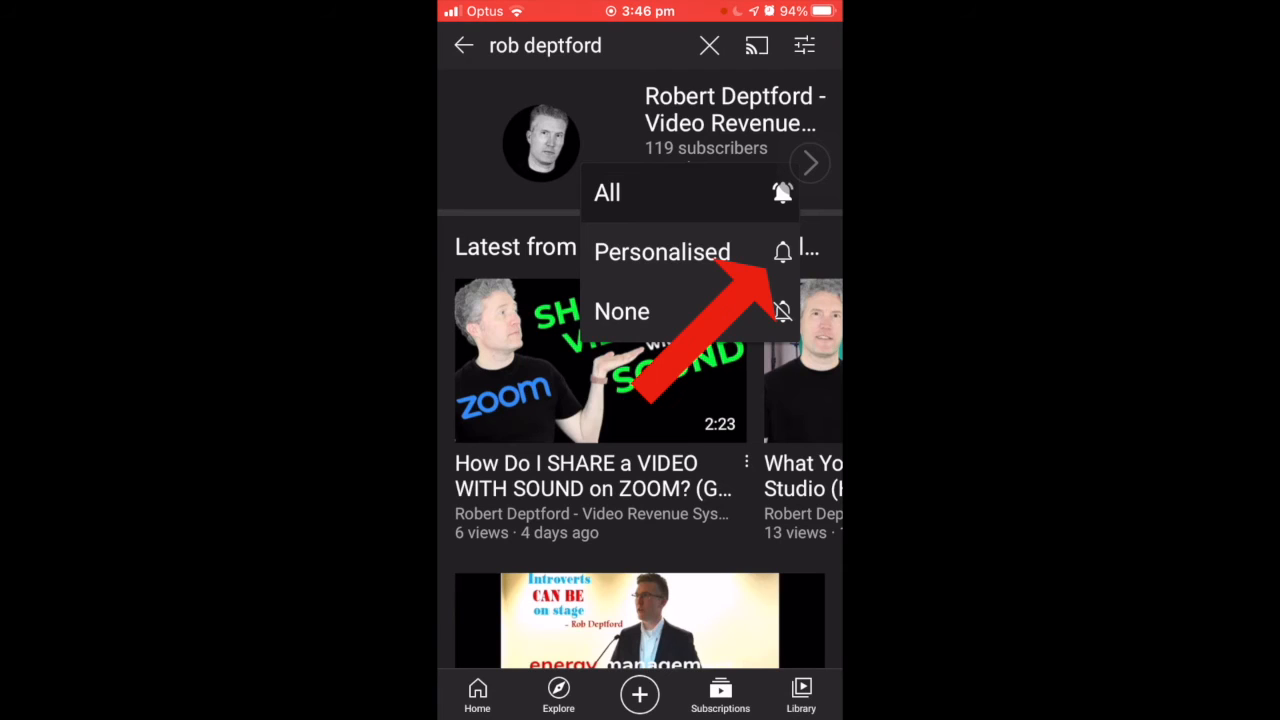
left_click(607, 192)
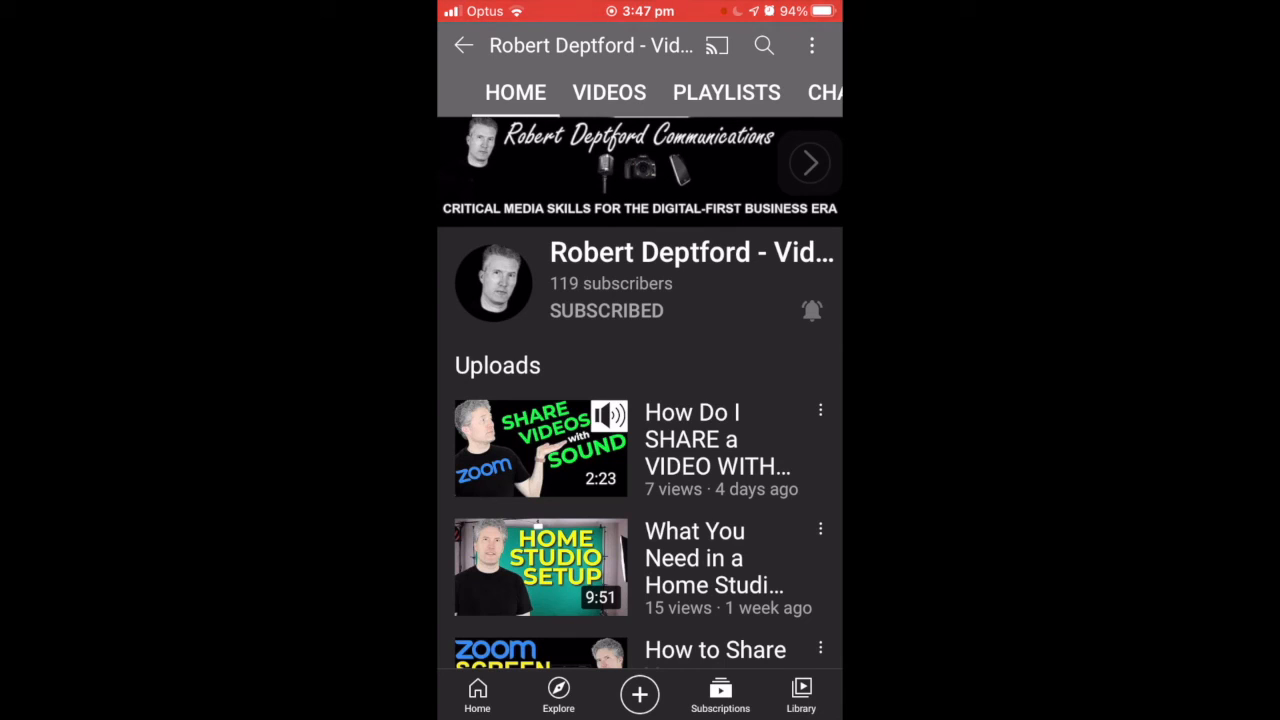
Unsubscribe from Robert Deptford - Video Revenue System on its channel page
left_click(606, 310)
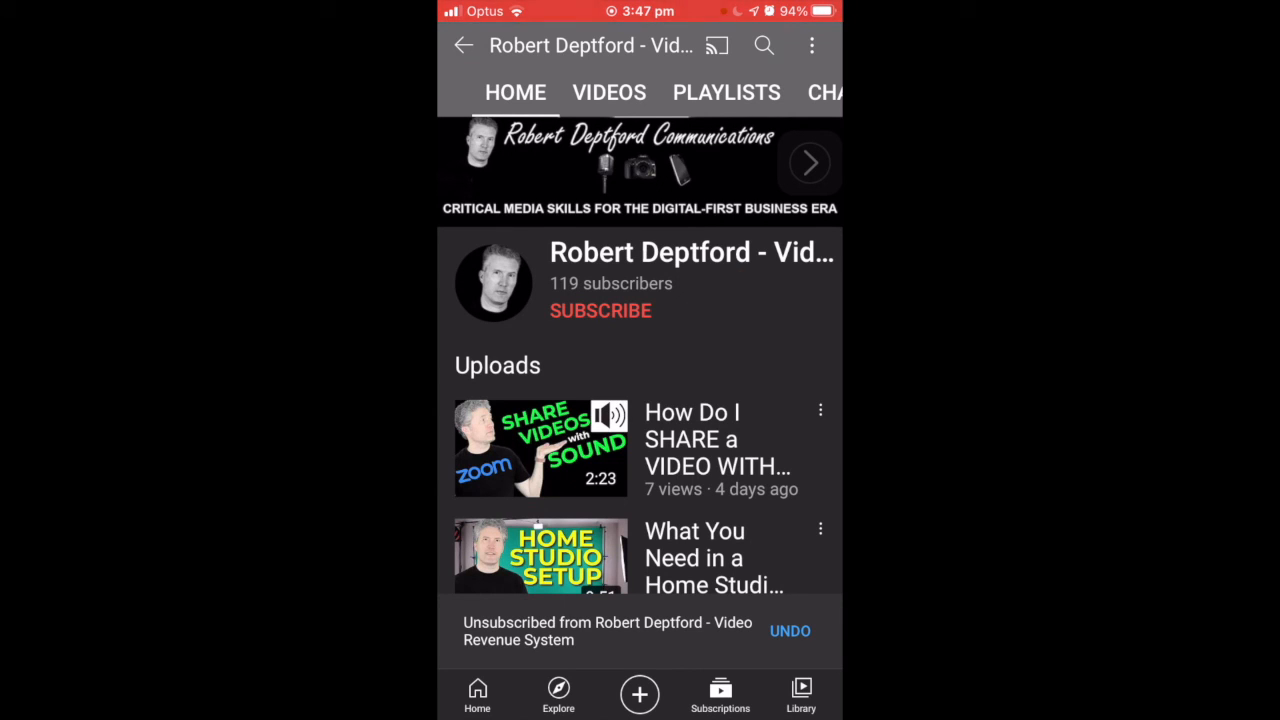
scroll("down", 3)
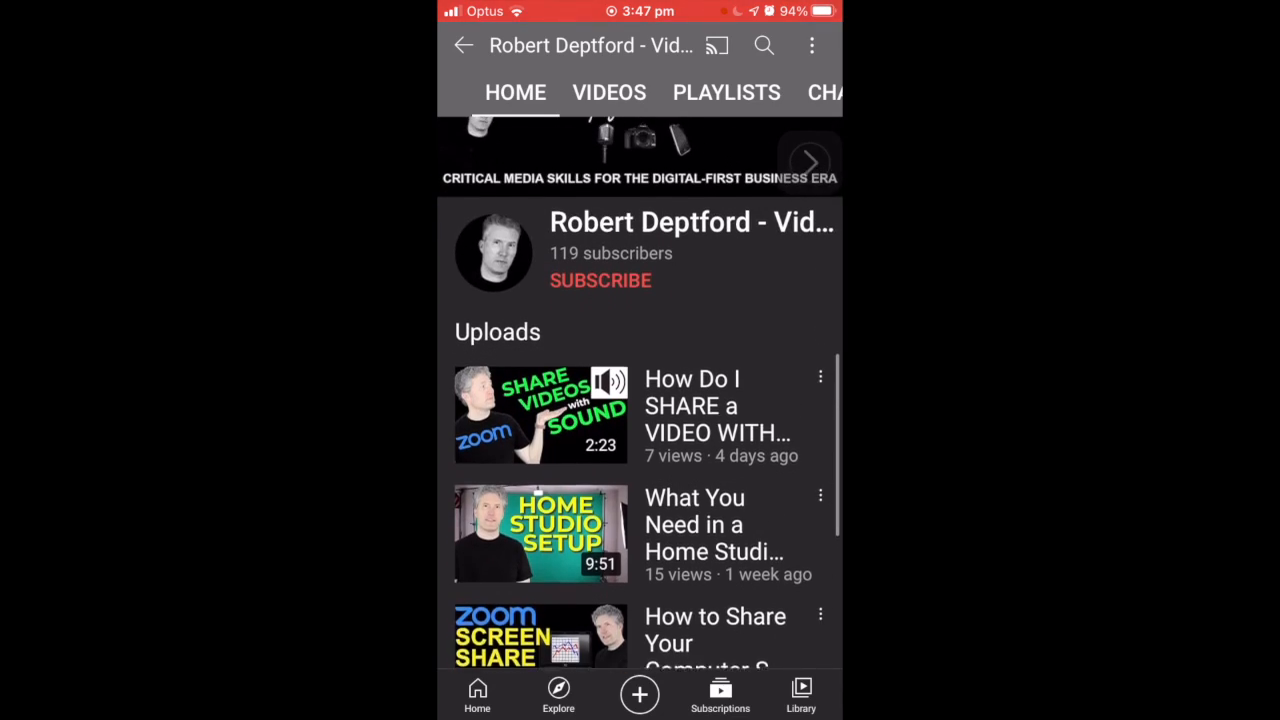
scroll("down", 3)
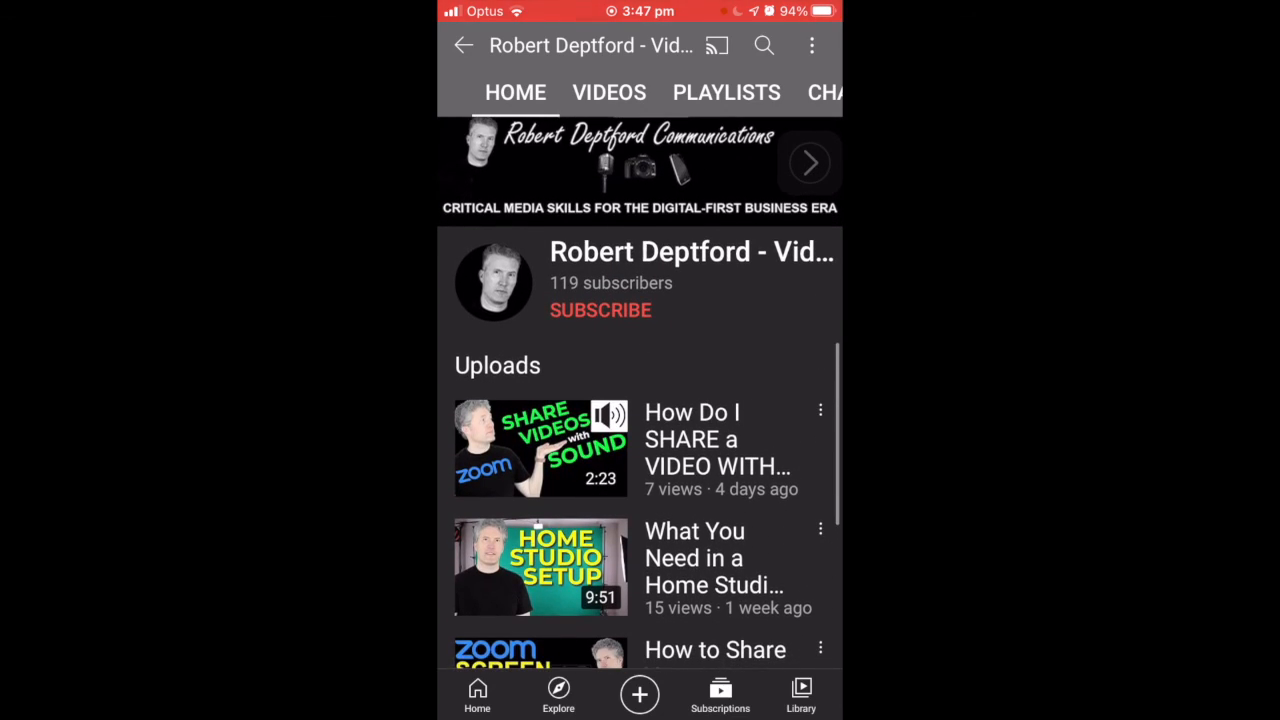